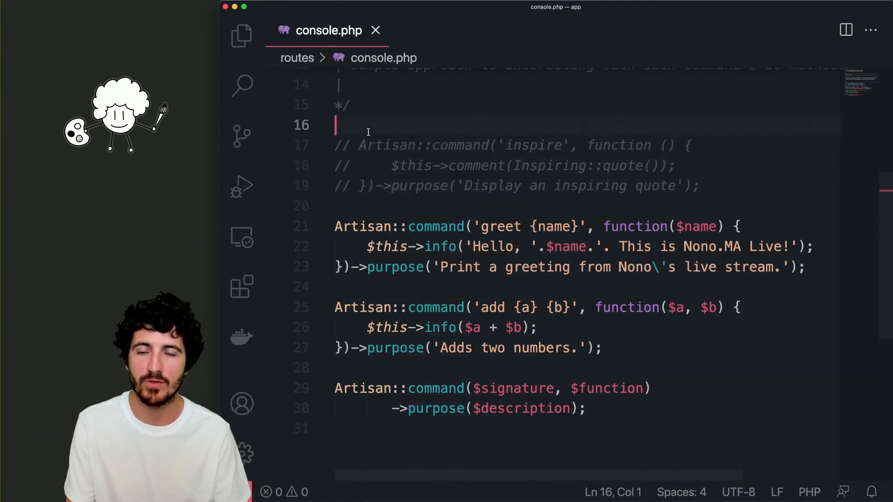
Write Artisan::command('import:csv {path}') with a closure and purpose 'Import Google Form responses CSV file'
{"action": "type", "text": "Artisan::"}
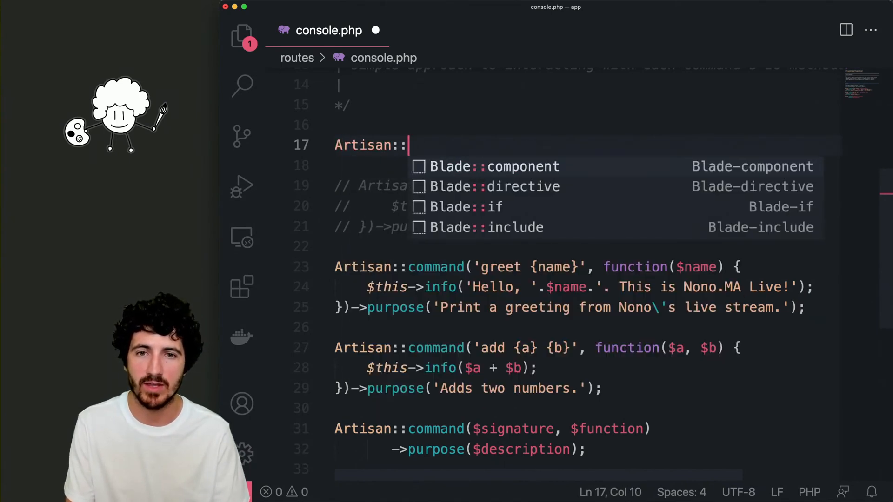
{"action": "type", "text": "command('')"}
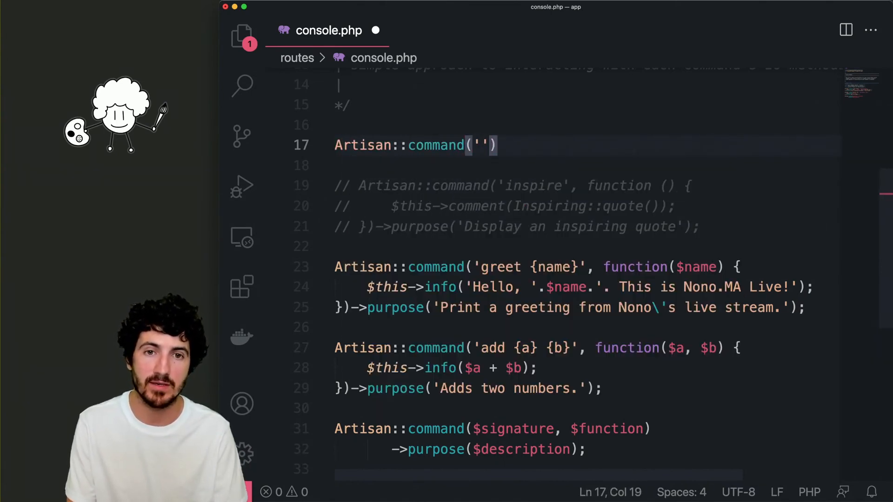
{"action": "type", "text": "read:csv {pat"}
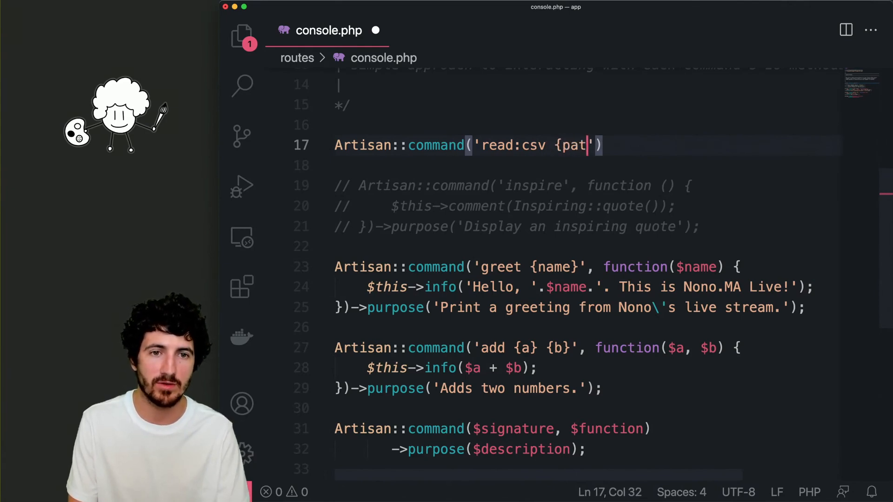
{"action": "type", "text": "h}', function($path"}
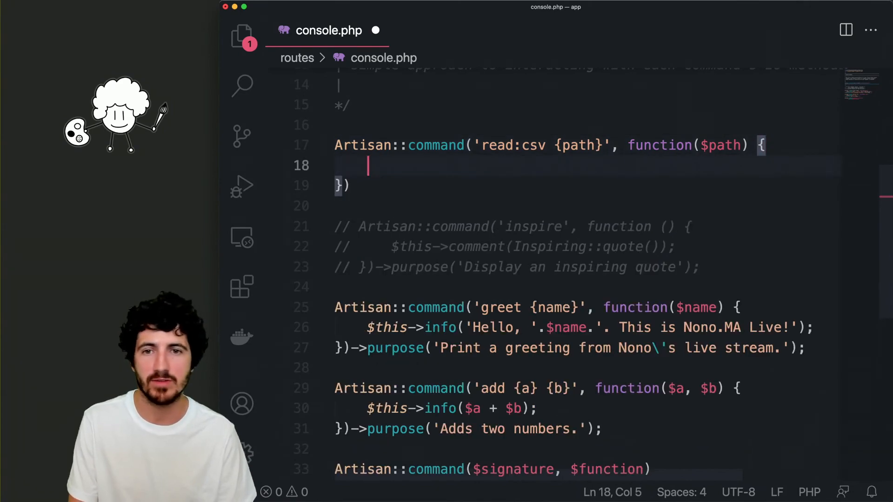
{"action": "type", "text": ")->purpose('Re');"}
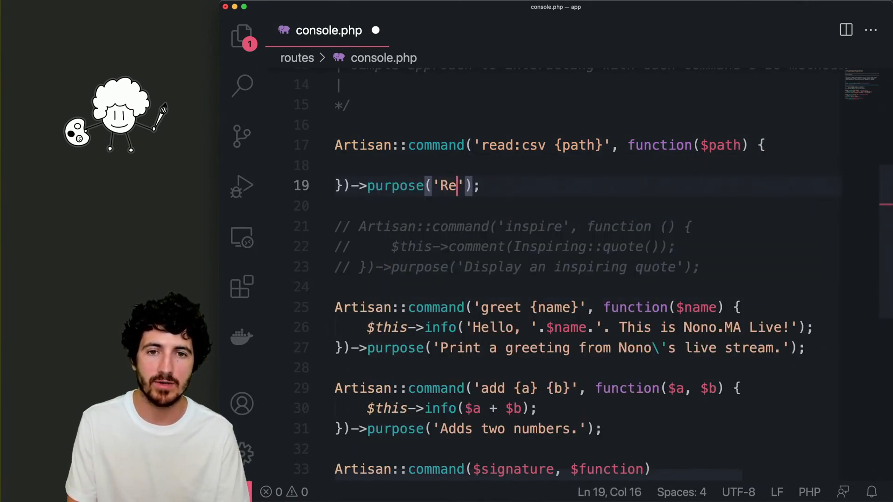
{"action": "type", "text": "mport Google"}
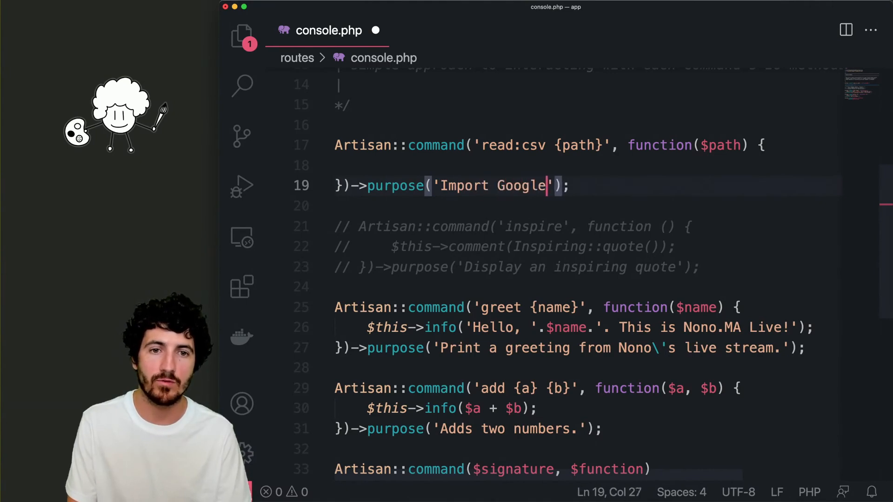
{"action": "type", "text": "Form responses CSV file."}
{"action": "left_click", "coordinate": [551, 145]}
{"action": "type", "text": "import"}
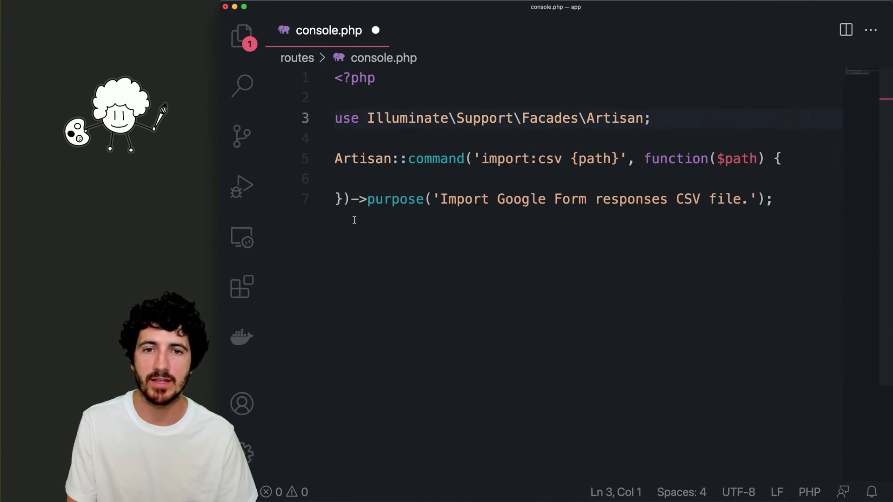
Add $this->info('Importing '.$path.'..') inside the command closure
{"action": "type", "text": "$this->info('');"}
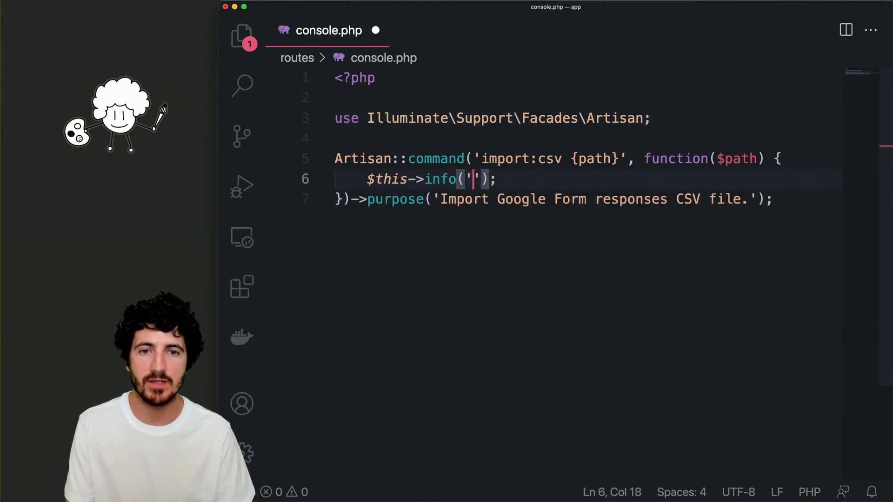
{"action": "type", "text": "Importing $path.."}
{"action": "type", "text": "php artisan"}
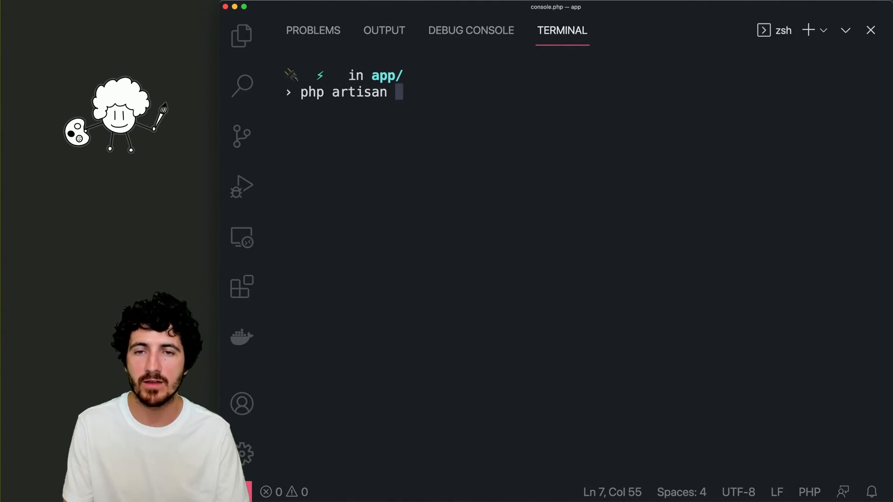
Run php artisan import:csv /Users/nono/Desktop/file.csv in the integrated terminal
{"action": "type", "text": "import:csv /"}
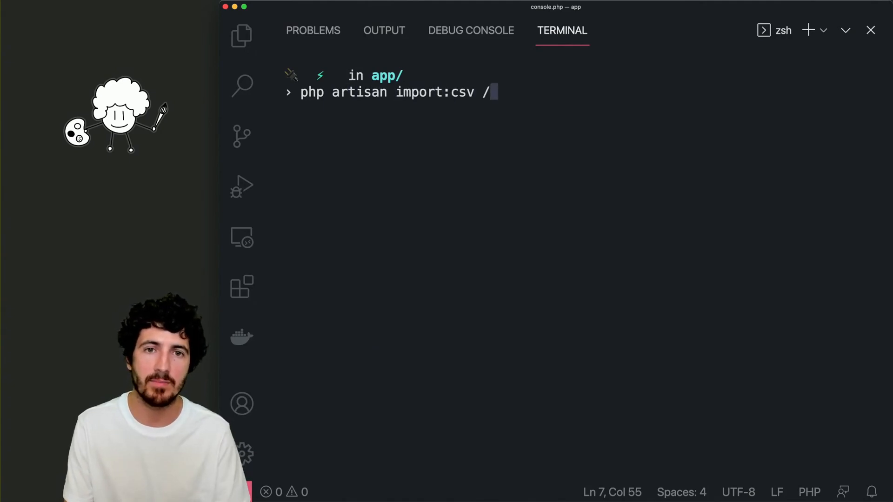
{"action": "type", "text": "Users/nono/D"}
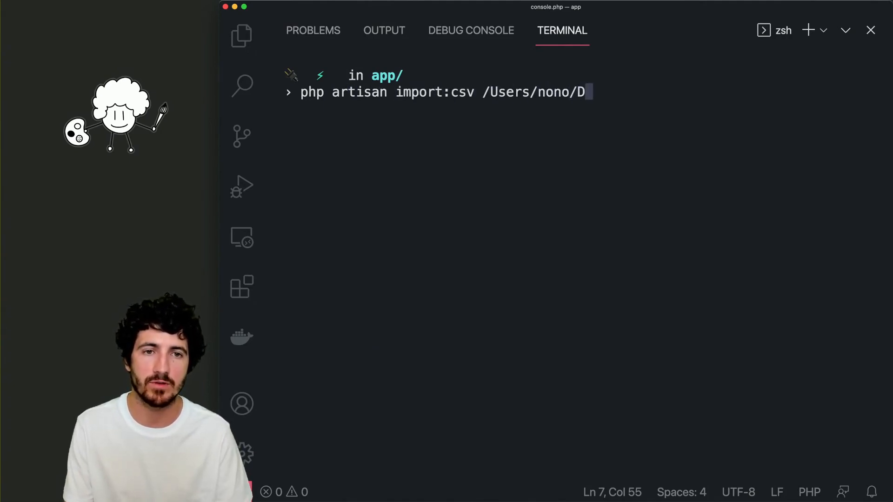
{"action": "type", "text": "esktop/file.csv"}
{"action": "type", "text": "//"}
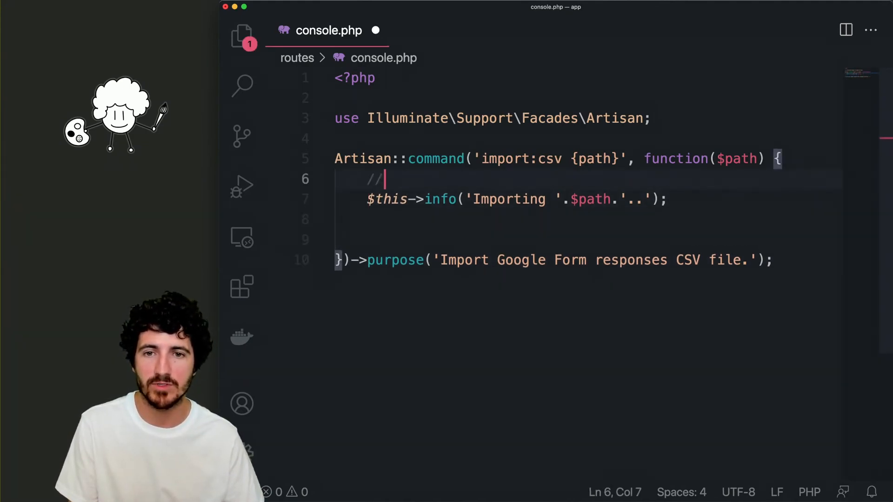
Add comments: print that we're importing, read contents of file, parse the CSV contents
{"action": "type", "text": "Print that we're"}
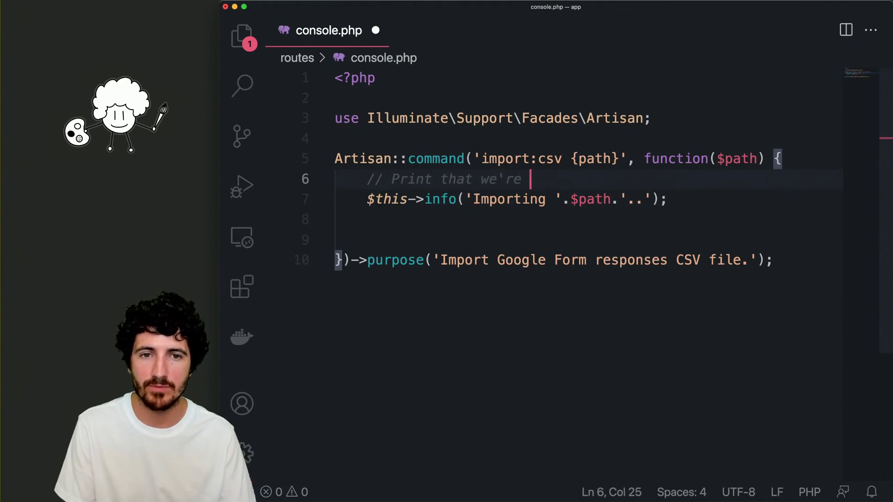
{"action": "type", "text": "importing"}
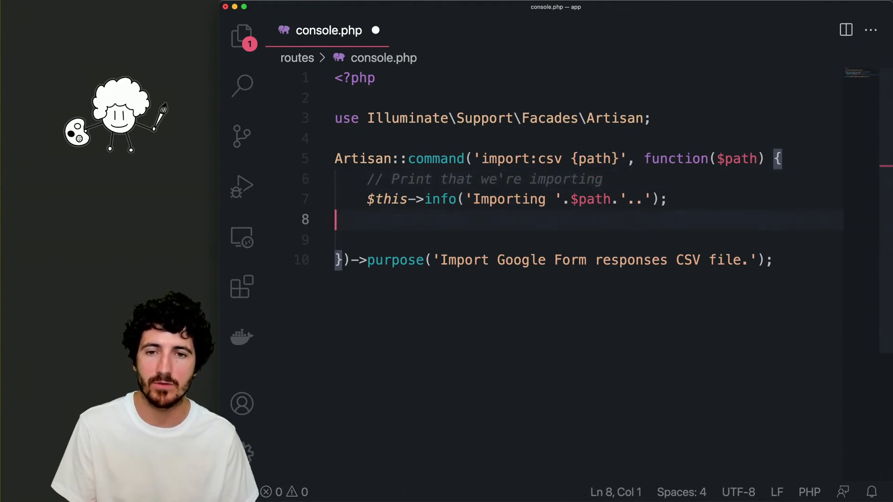
{"action": "type", "text": "// Read contents of file"}
{"action": "type", "text": "// Parse t"}
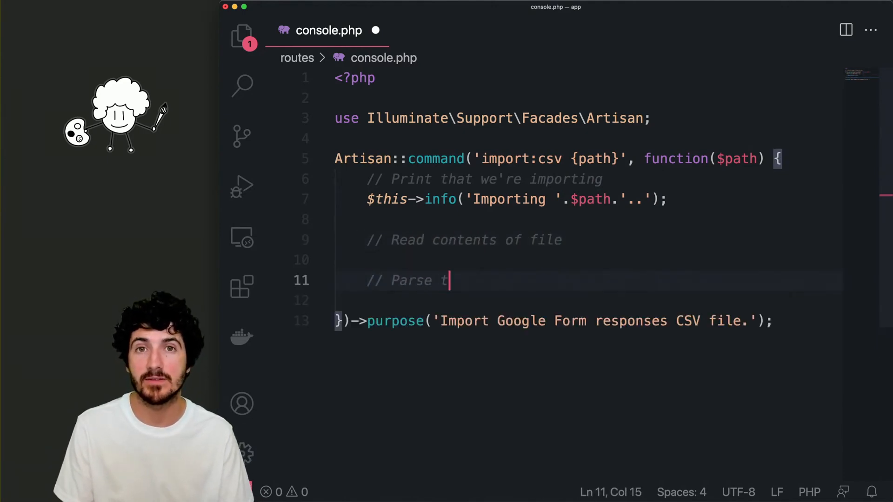
{"action": "type", "text": "he CSV contents"}
{"action": "type", "text": "forms.google.com"}
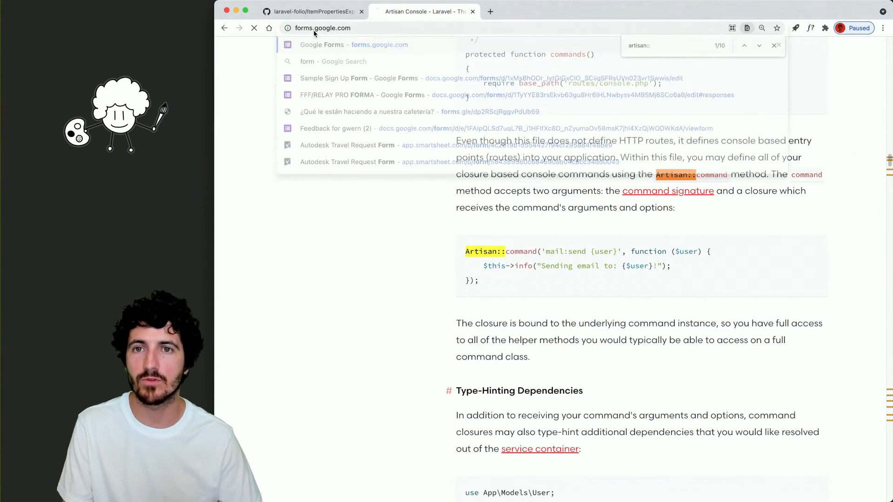
Go to forms.google.com and scroll through the Live Sign Up Form's name, location and bio questions
{"action": "left_click", "coordinate": [322, 44]}
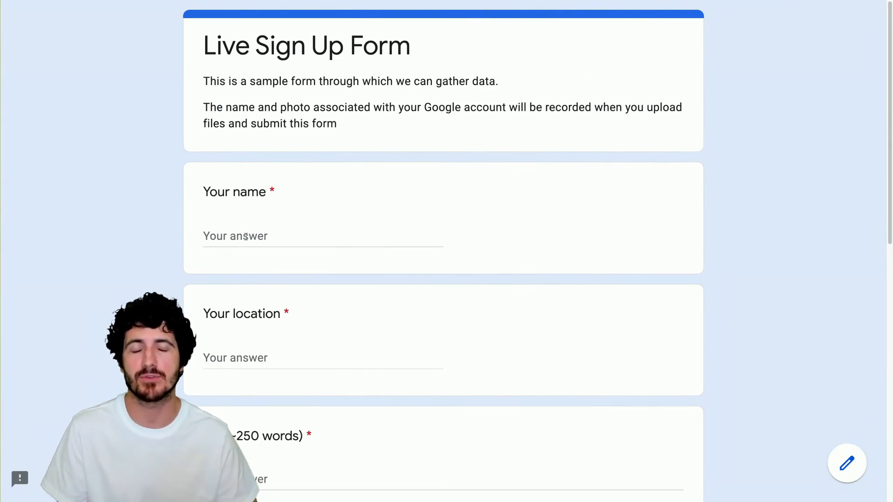
{"action": "scroll", "scroll_direction": "down", "scroll_amount": 3}
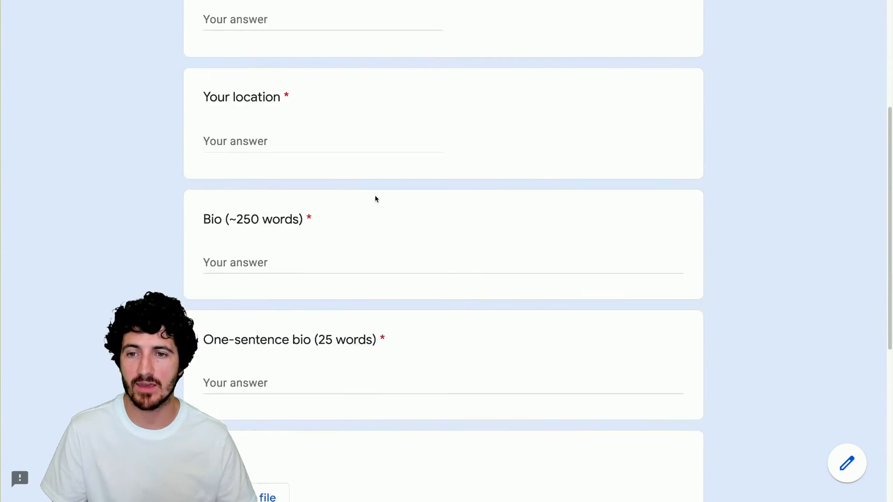
{"action": "scroll", "scroll_direction": "up", "scroll_amount": 3}
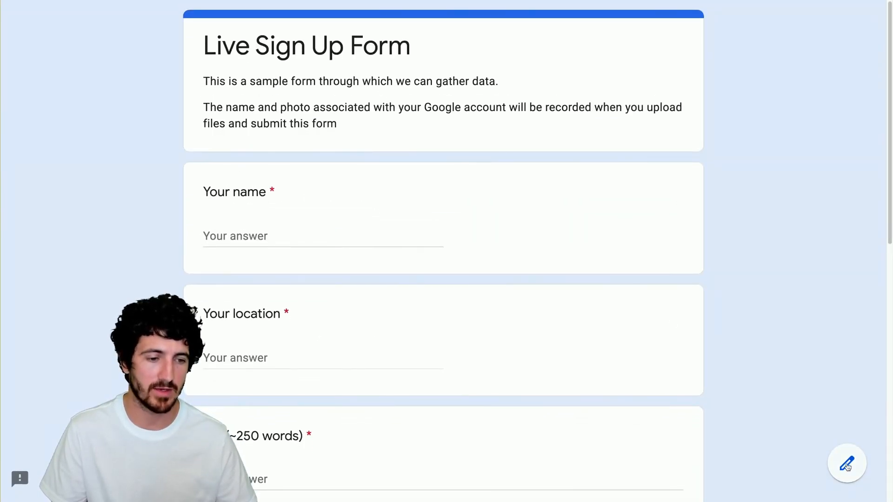
Add a Multiple choice 'What color do you prefer?' question after Your name with Red, Blue, Green, Other
{"action": "left_click", "coordinate": [846, 463]}
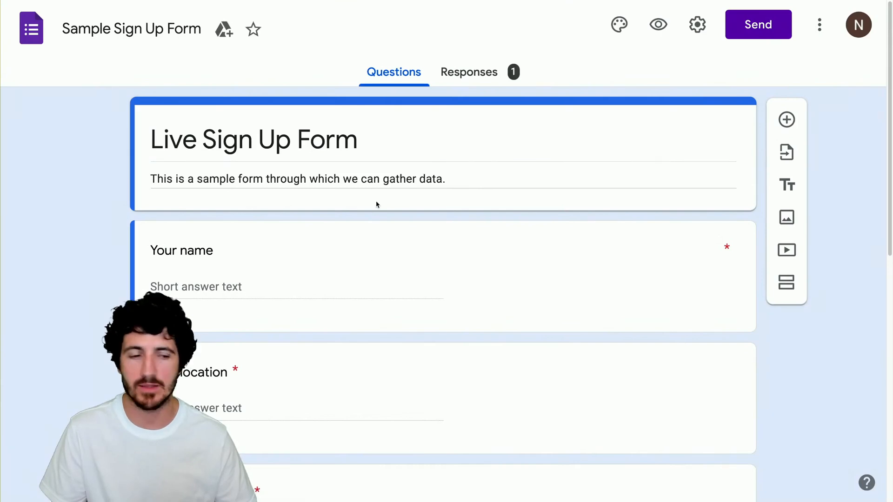
{"action": "left_click", "coordinate": [658, 24]}
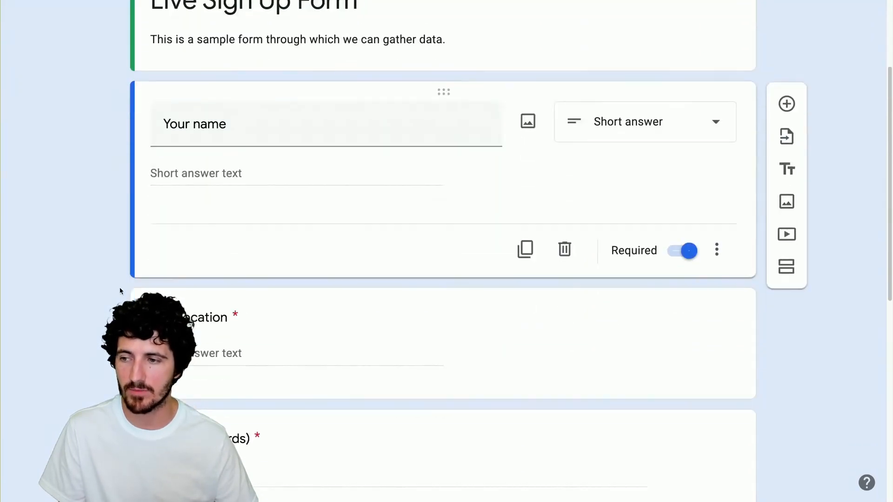
{"action": "scroll", "scroll_direction": "down", "scroll_amount": 3}
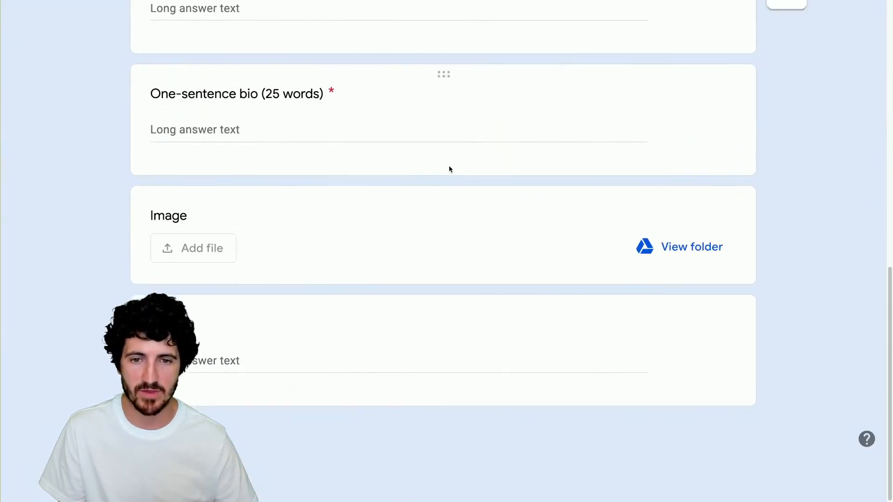
{"action": "scroll", "scroll_direction": "down", "scroll_amount": 3}
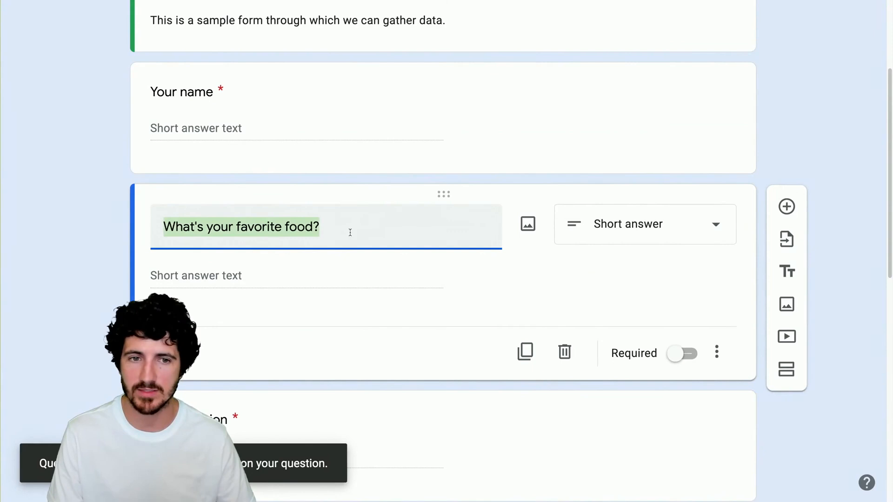
{"action": "left_click", "coordinate": [644, 225]}
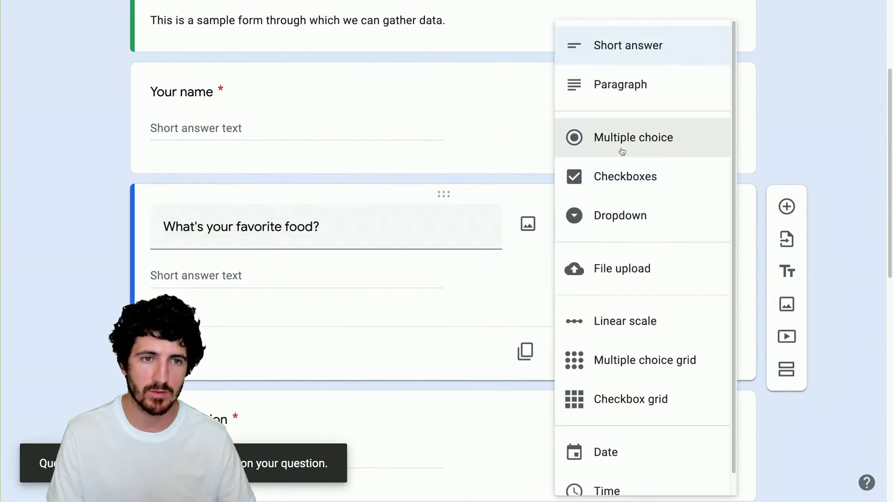
{"action": "left_click", "coordinate": [633, 137]}
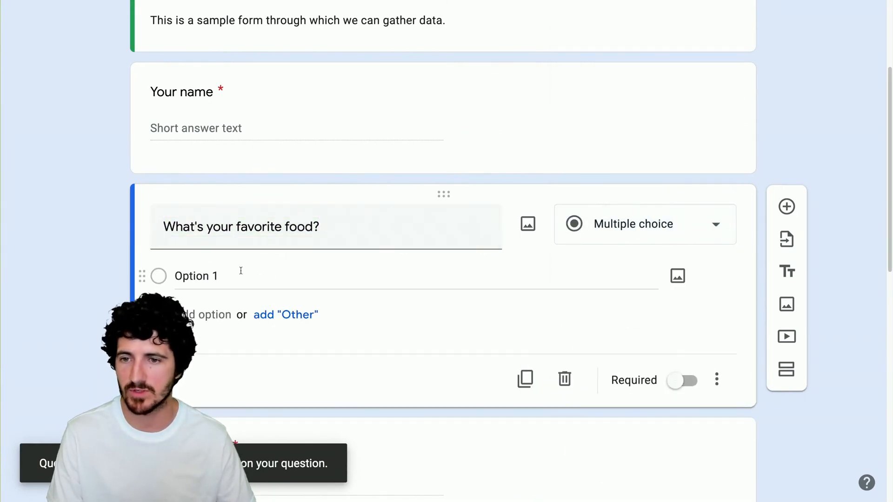
{"action": "type", "text": "What color do you prefer?"}
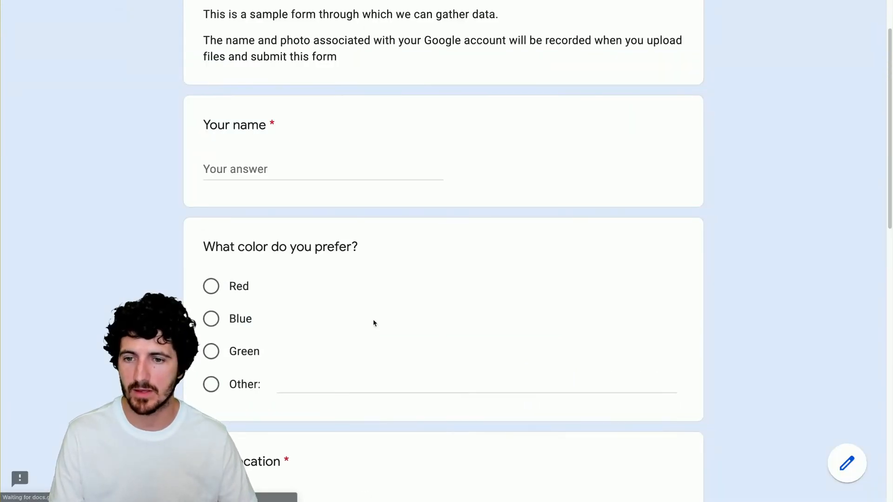
Answer the color question in preview with Other 'Purple', then delete the question from the form
{"action": "left_click", "coordinate": [211, 318]}
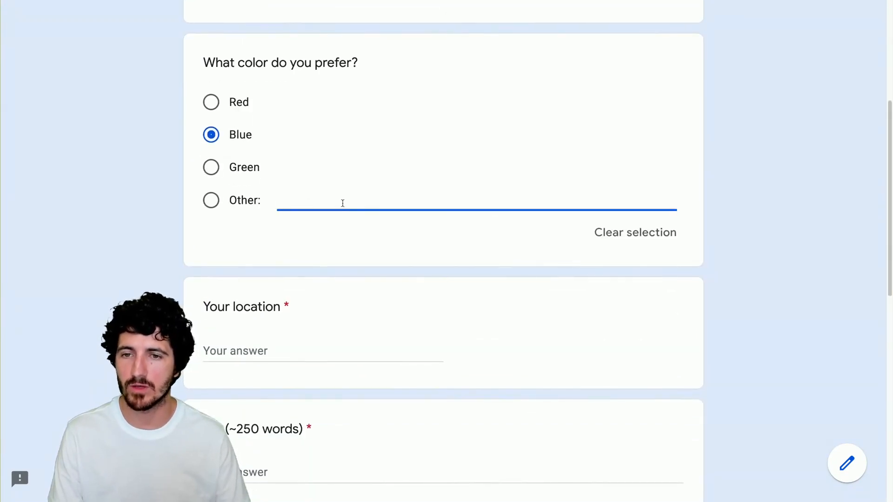
{"action": "type", "text": "Purple"}
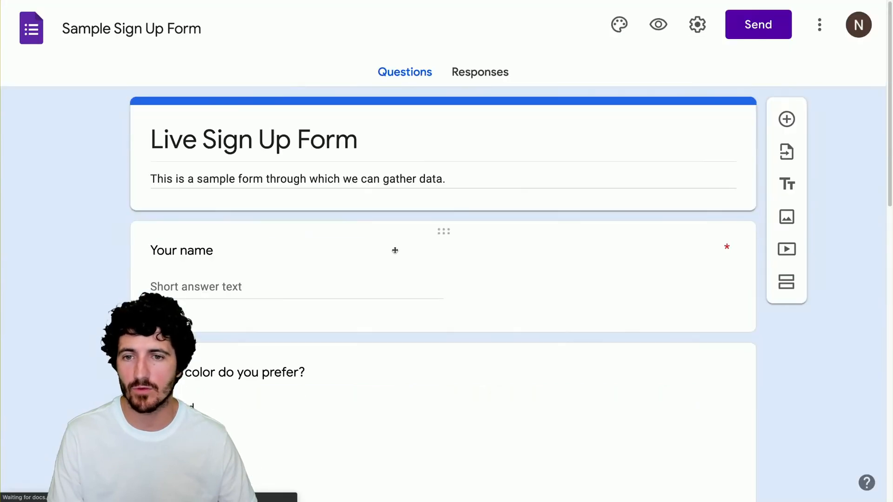
{"action": "scroll", "scroll_direction": "down", "scroll_amount": 3}
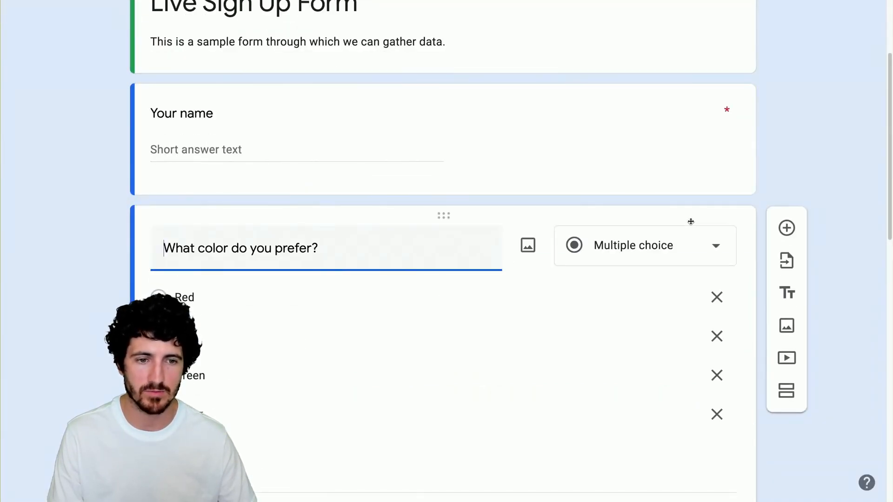
{"action": "scroll", "scroll_direction": "down", "scroll_amount": 3}
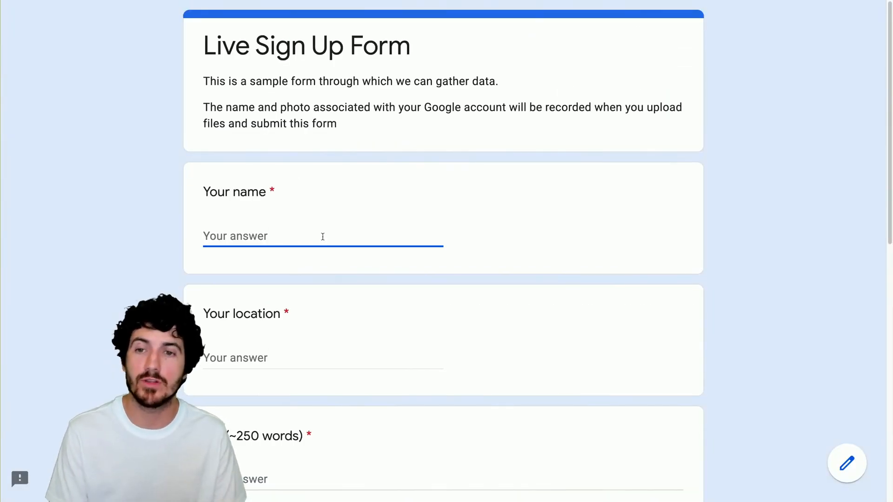
Fill name Lex Fridman, location Cambridge, MA, paste the wiki bio and reach Add file
{"action": "scroll", "scroll_direction": "down", "scroll_amount": 3}
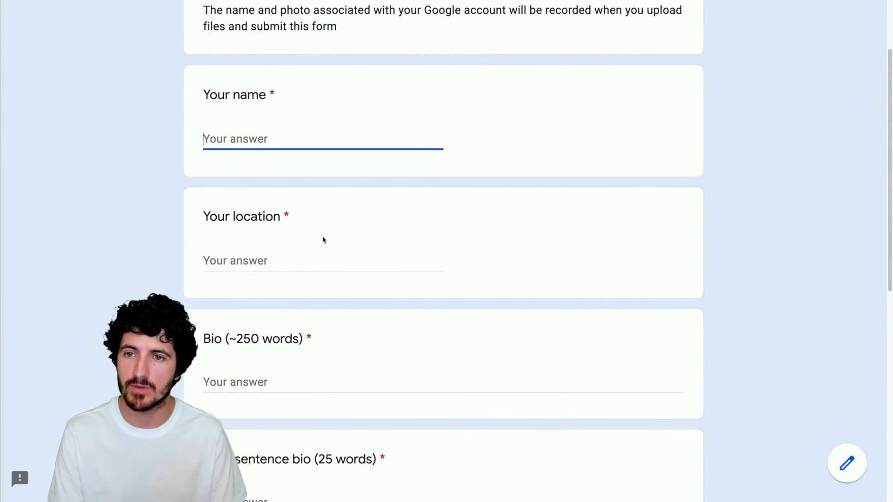
{"action": "type", "text": "Lex Fridman"}
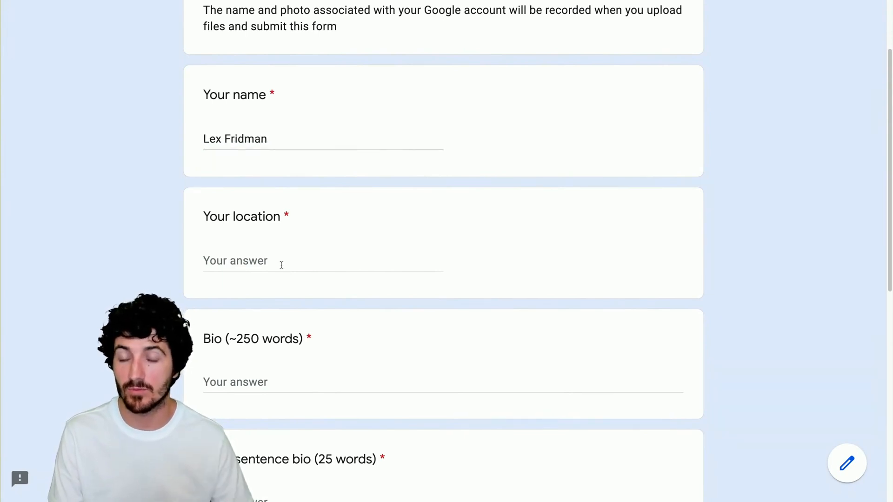
{"action": "type", "text": "Cambridge, MA"}
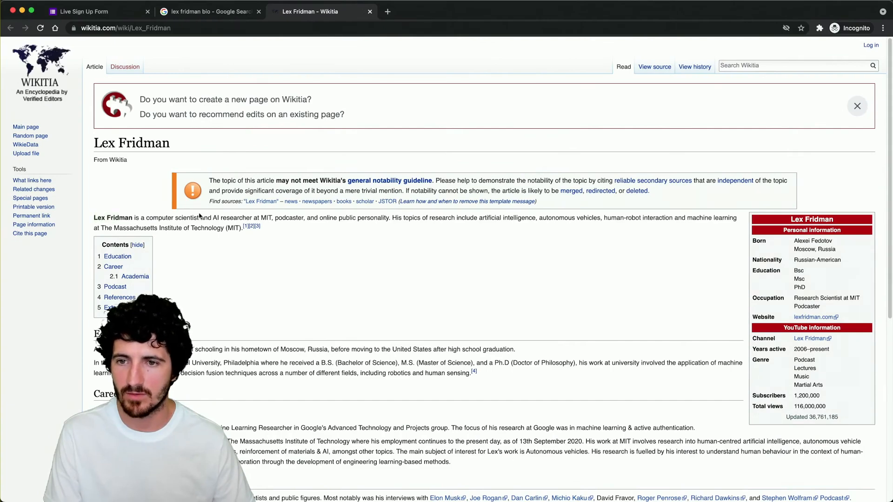
{"action": "left_click", "coordinate": [94, 11]}
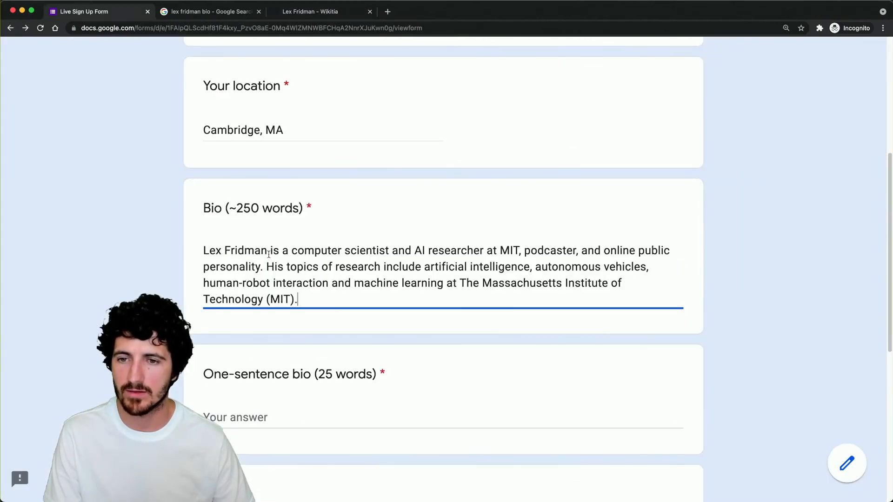
{"action": "scroll", "scroll_direction": "down", "scroll_amount": 3}
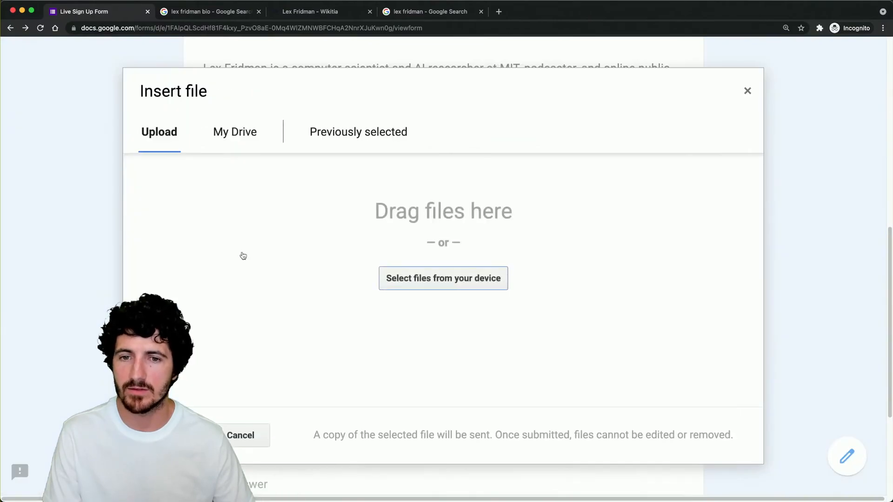
{"action": "left_click", "coordinate": [443, 278]}
{"action": "type", "text": "https:"}
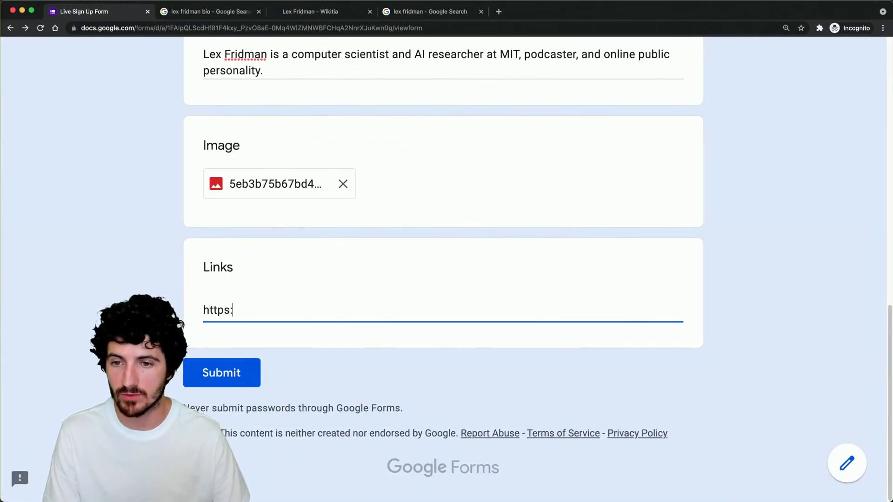
{"action": "type", "text": "//lexfridman.com"}
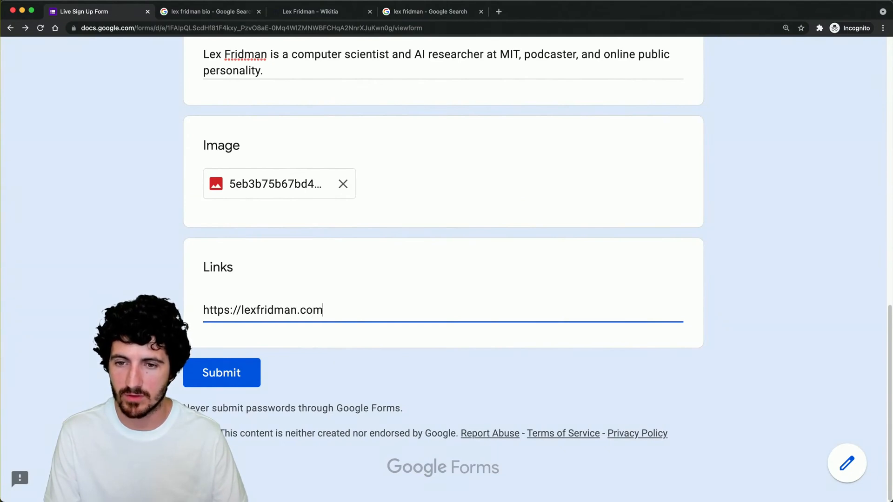
{"action": "type", "text": ", https://lexfridman."}
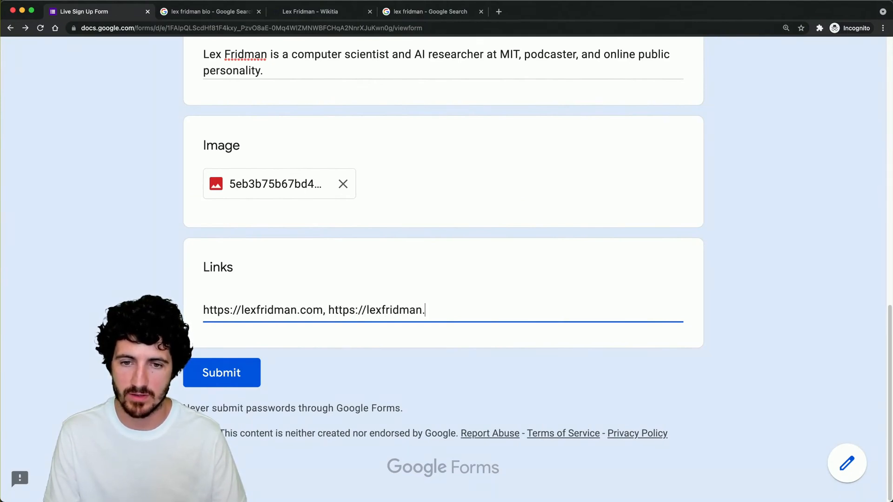
{"action": "type", "text": "com/podcast"}
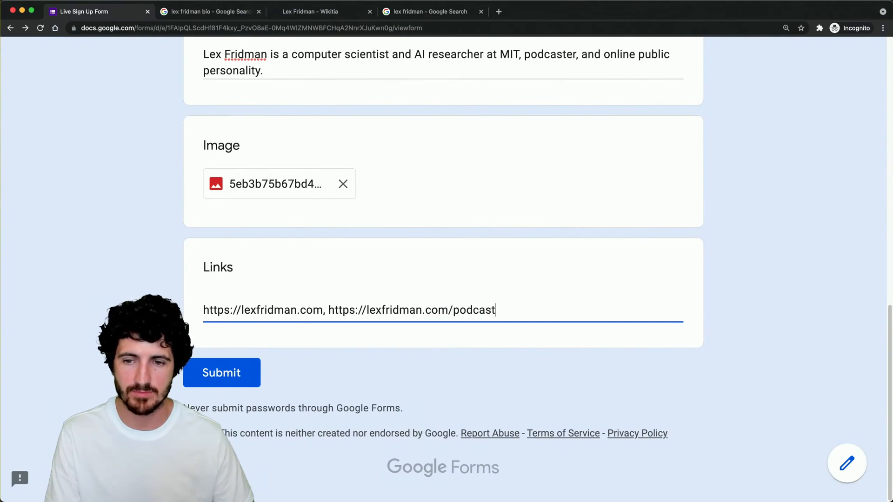
{"action": "left_click", "coordinate": [222, 372]}
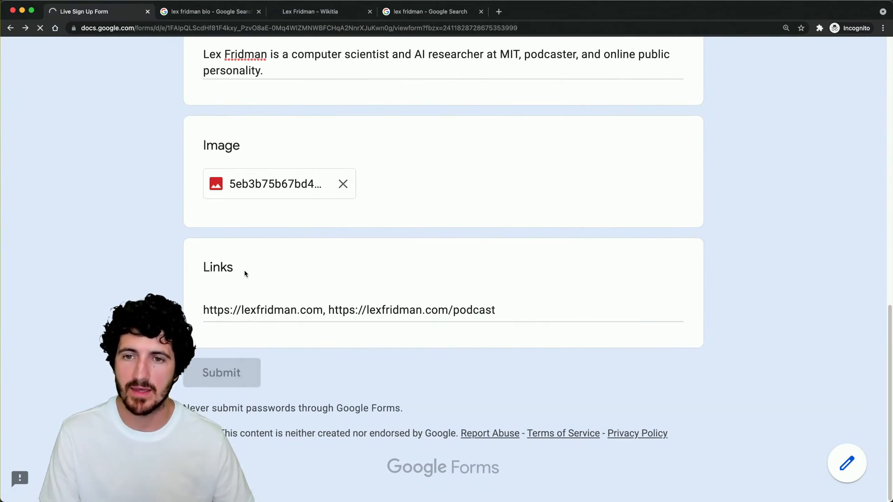
Switch to the owner view's Responses tab and browse the two individual responses
{"action": "left_click", "coordinate": [221, 372]}
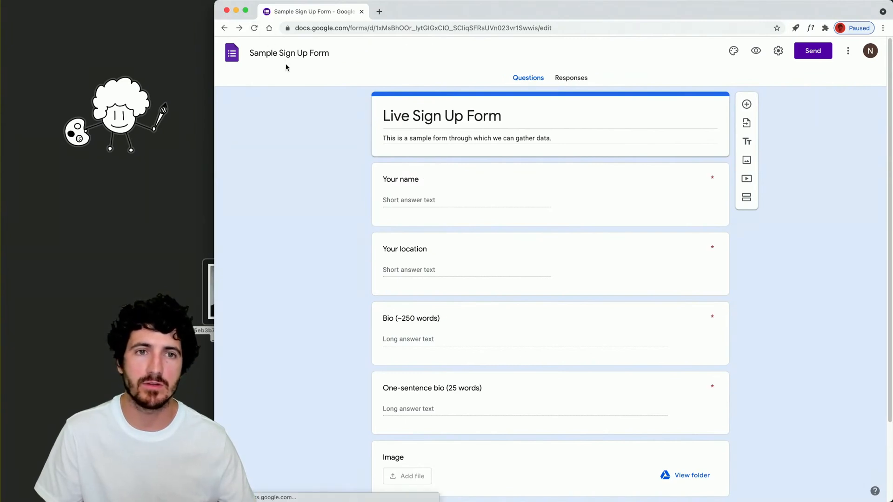
{"action": "left_click", "coordinate": [568, 77]}
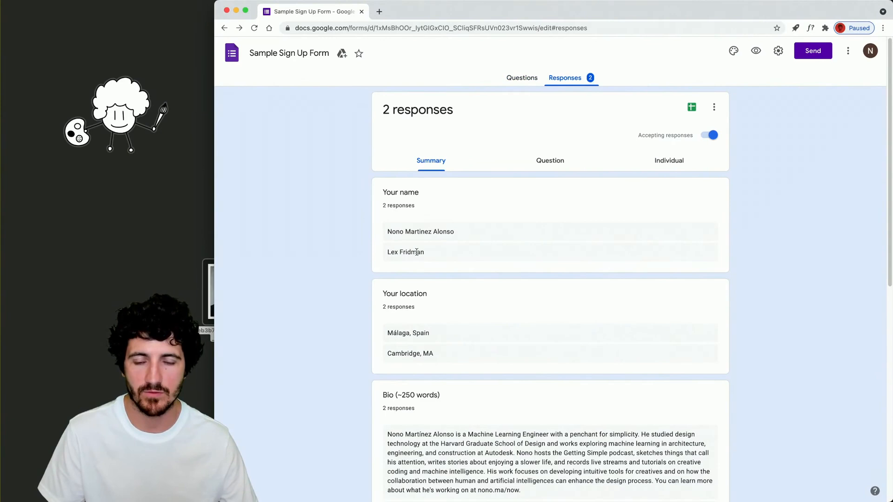
{"action": "scroll", "scroll_direction": "down", "scroll_amount": 3}
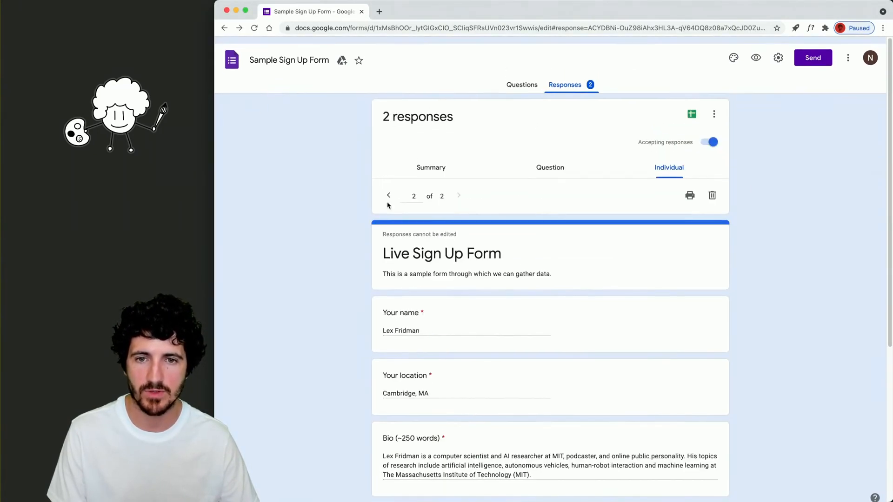
{"action": "left_click", "coordinate": [389, 196]}
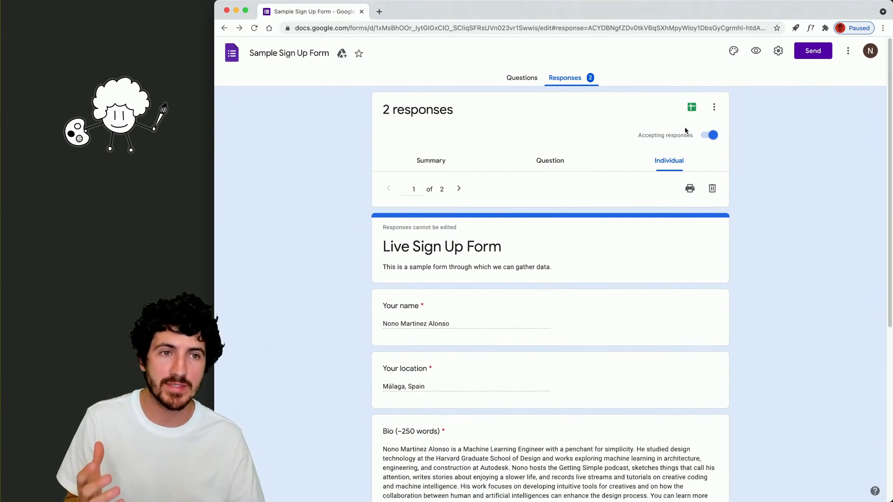
{"action": "left_click", "coordinate": [714, 107]}
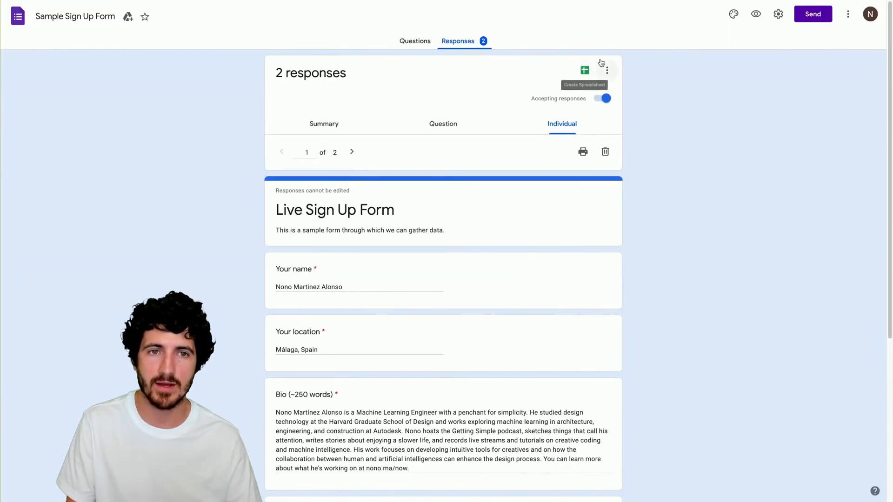
Download all responses as Sample Sign Up Form.csv via the three-dot menu
{"action": "left_click", "coordinate": [606, 70]}
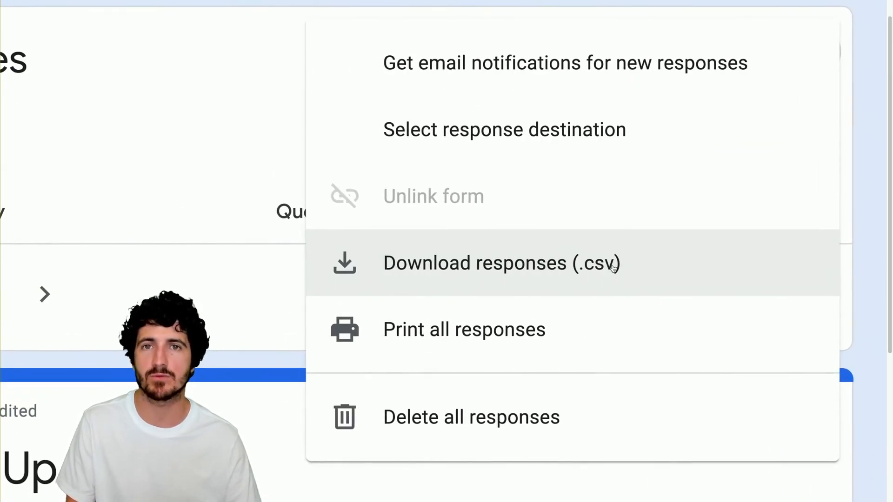
{"action": "left_click", "coordinate": [500, 263]}
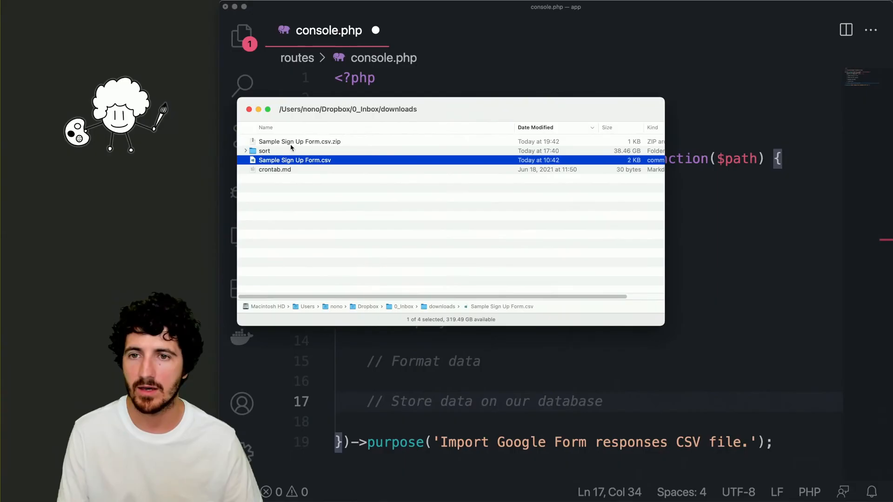
Open Sample Sign Up Form.csv as raw text showing the header row and two response rows
{"action": "left_click_drag", "start_coordinate": [295, 160], "coordinate": [729, 203]}
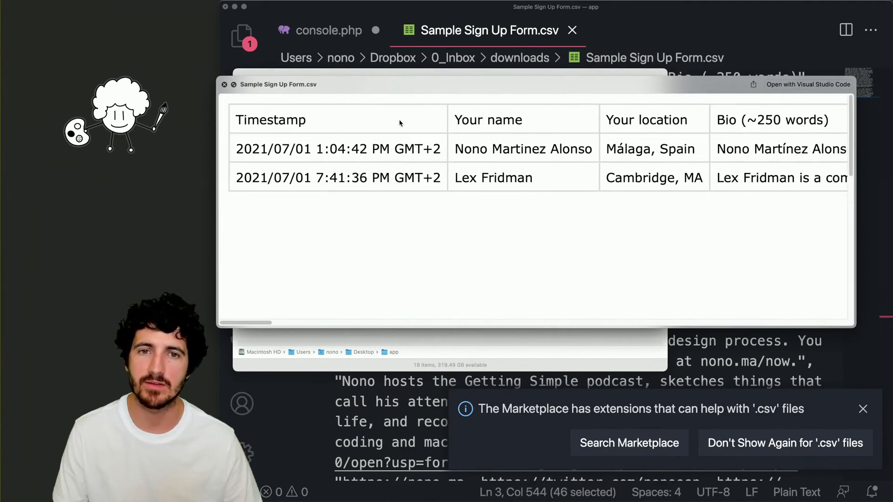
{"action": "scroll", "scroll_direction": "right", "scroll_amount": 3}
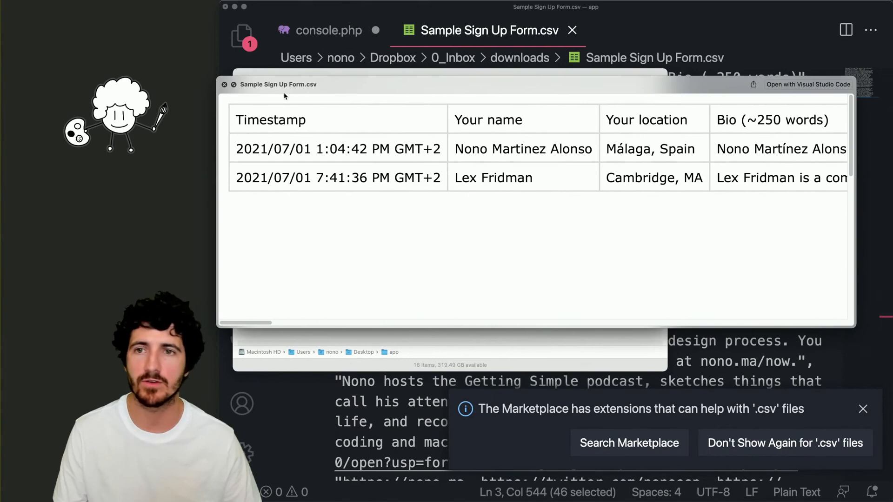
{"action": "left_click", "coordinate": [224, 85]}
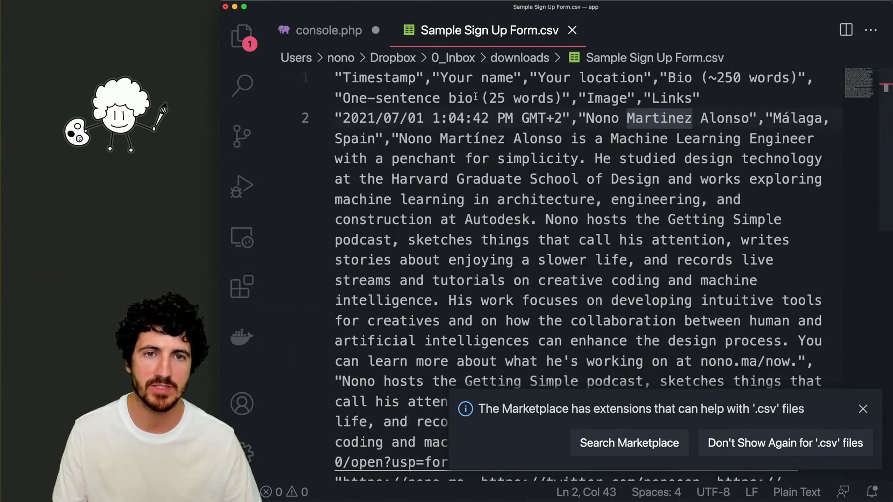
{"action": "double_click", "coordinate": [377, 78]}
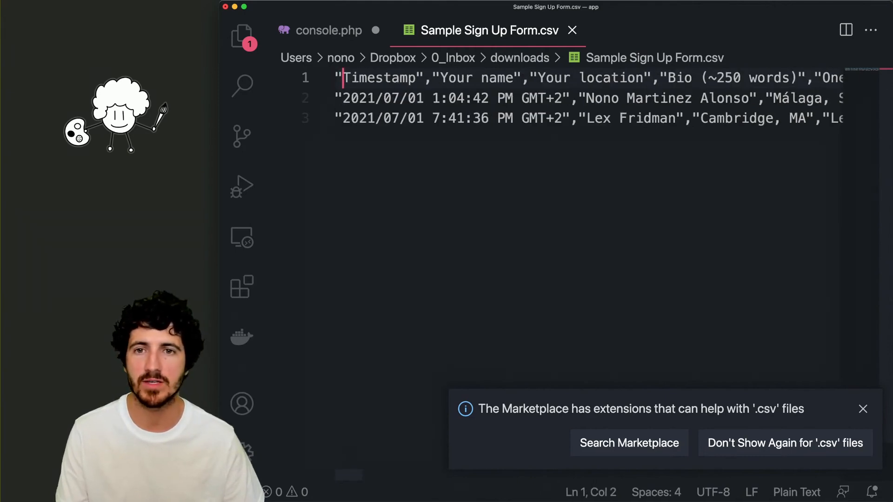
{"action": "type", "text": "XLS"}
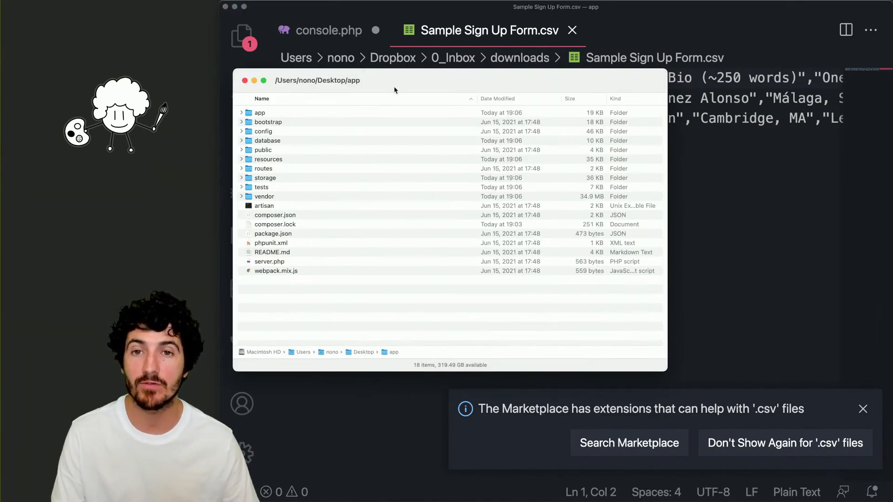
Draft php artisan import:csv /Users/nono/Desktop/for... in the integrated terminal
{"action": "left_click", "coordinate": [572, 30]}
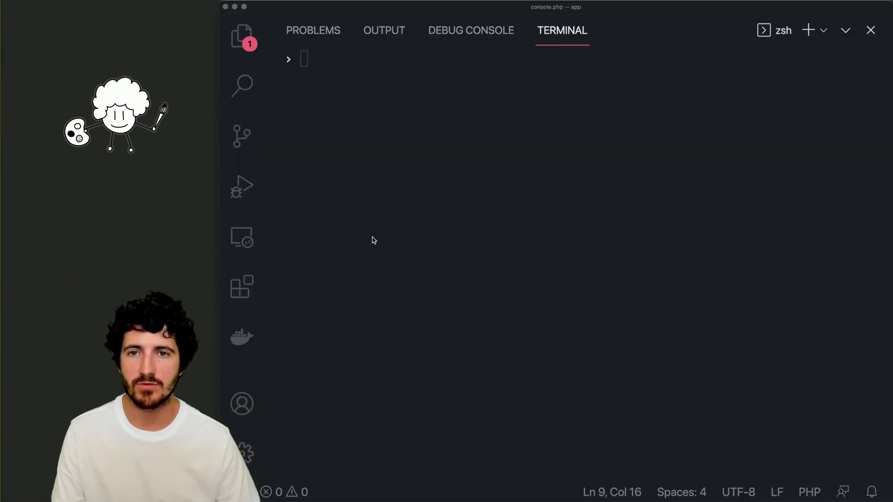
{"action": "type", "text": "php artisan"}
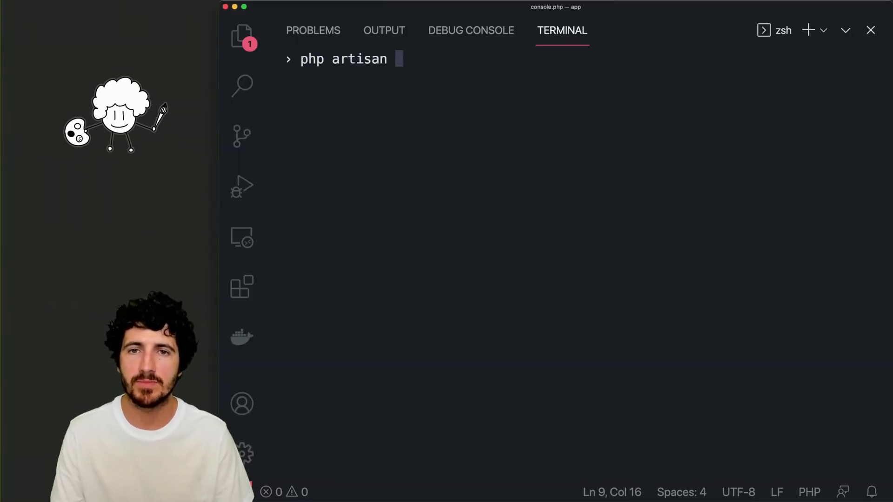
{"action": "type", "text": "import:cs"}
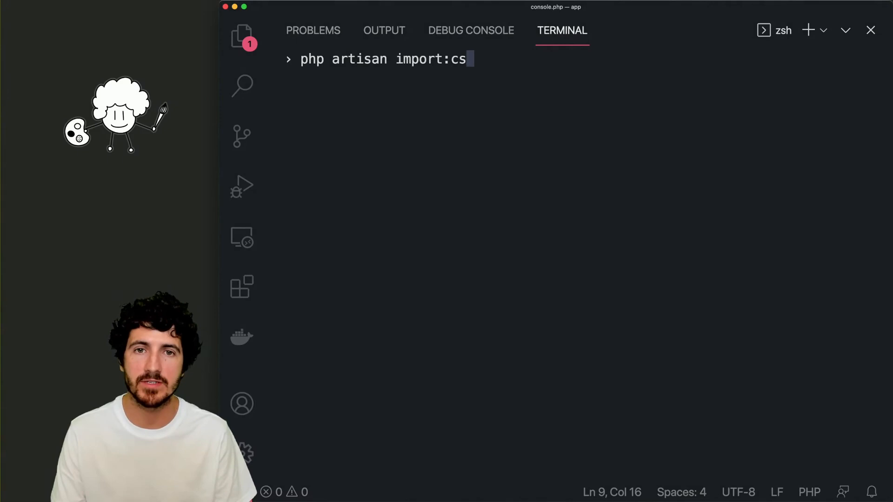
{"action": "type", "text": "v /Users/"}
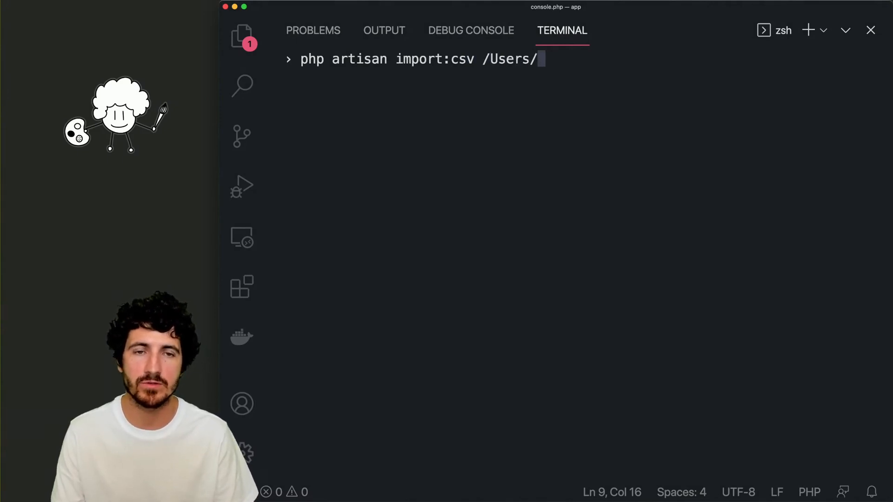
{"action": "type", "text": "nono/Desktop/for"}
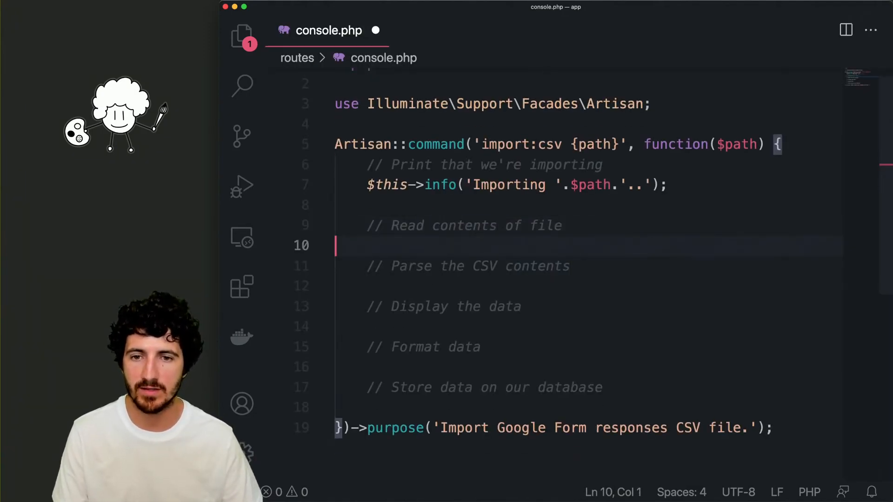
Read the file with $contents = File::get($path) and print it via $this->info($contents)
{"action": "key", "text": "Enter"}
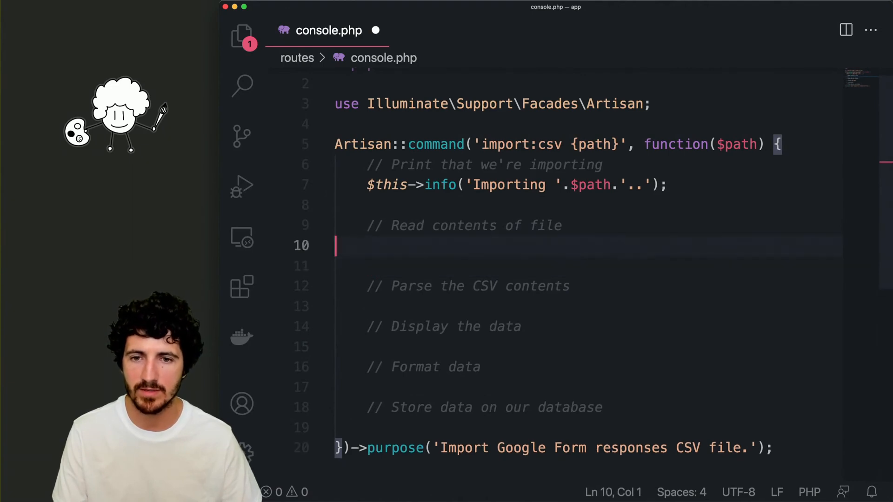
{"action": "type", "text": "File::g"}
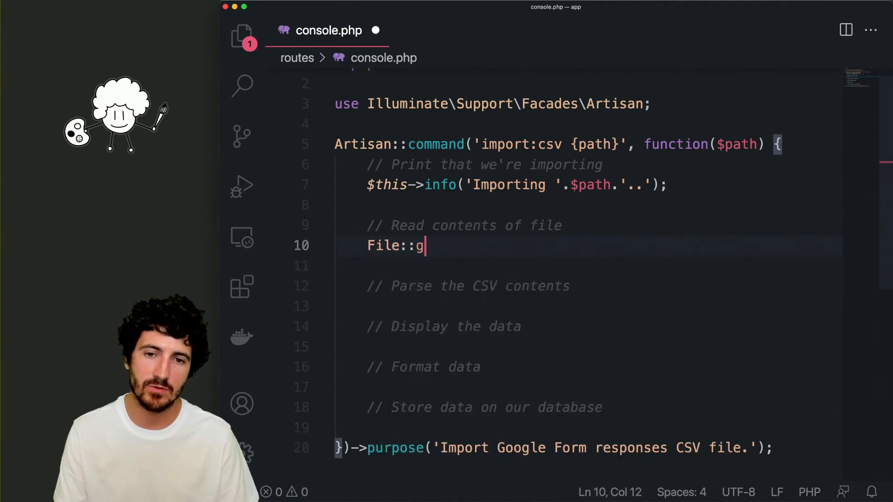
{"action": "type", "text": "et($path);"}
{"action": "type", "text": "$this"}
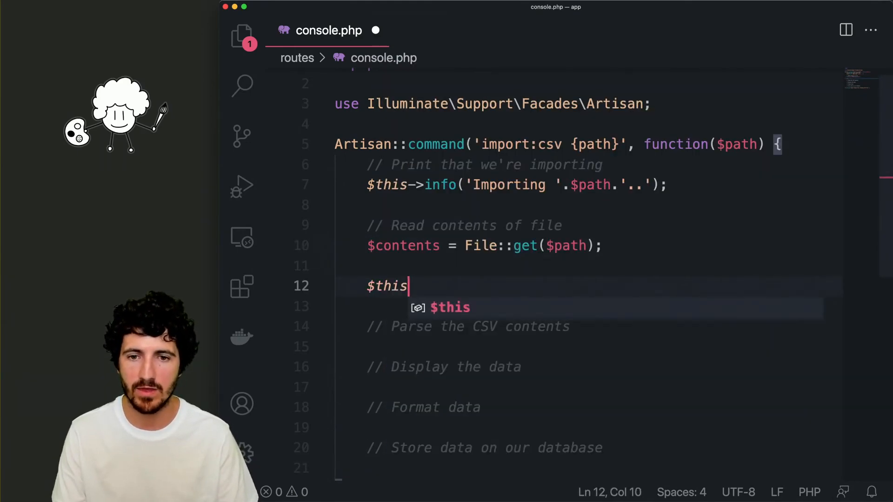
{"action": "type", "text": "->info($contents);"}
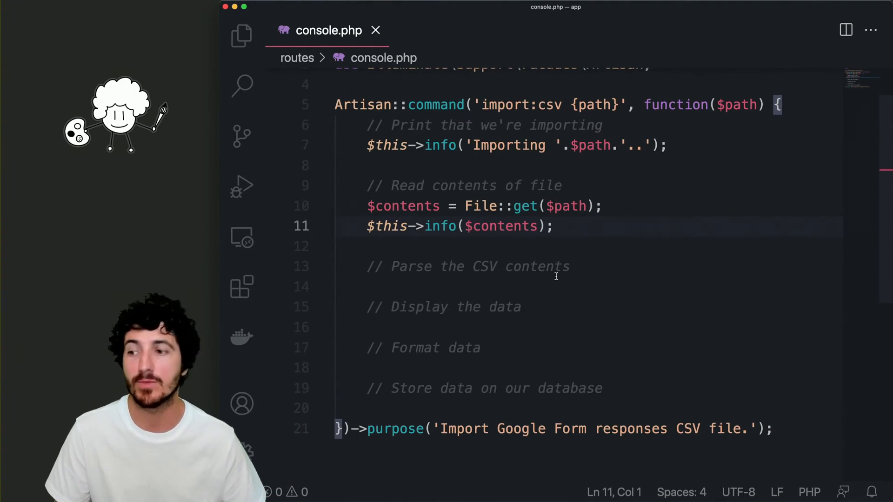
{"action": "mouse_move", "coordinate": [626, 279]}
{"action": "type", "text": "dump(str_getcsv("}
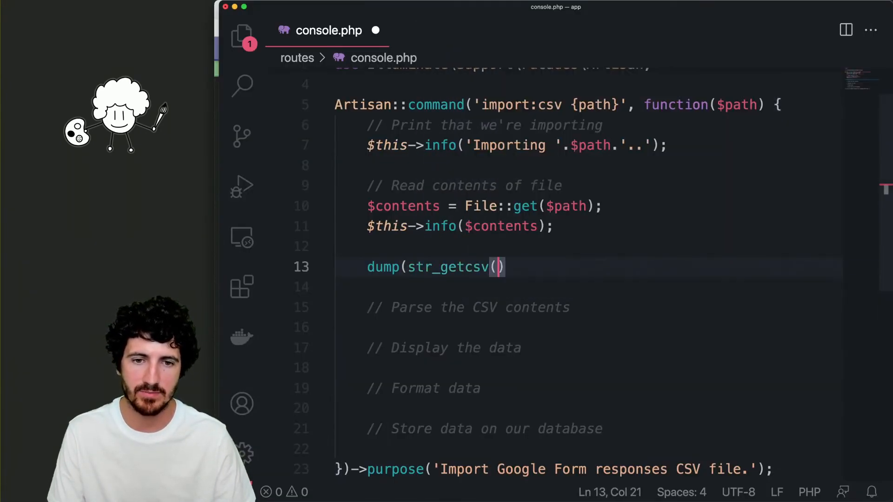
{"action": "type", "text": "$contents);"}
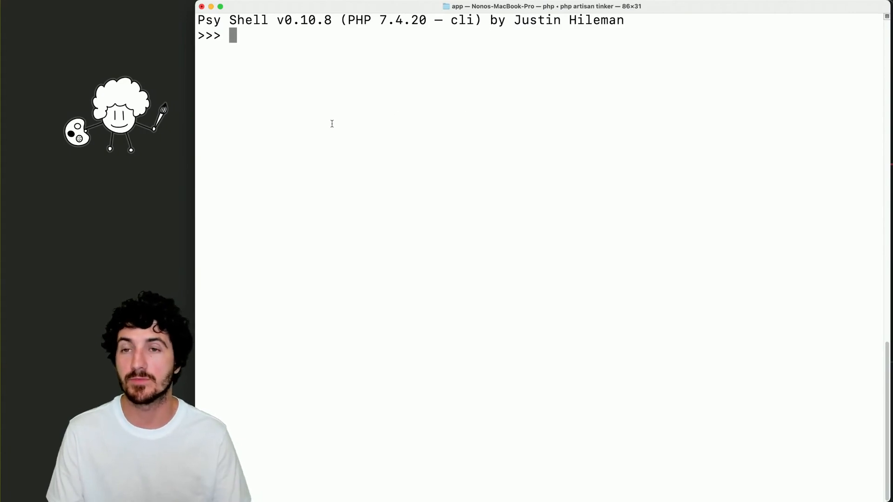
Evaluate 3 + 4 and dump(str_getcsv("1,2,3,4,5")) in the tinker shell
{"action": "type", "text": "3 +"}
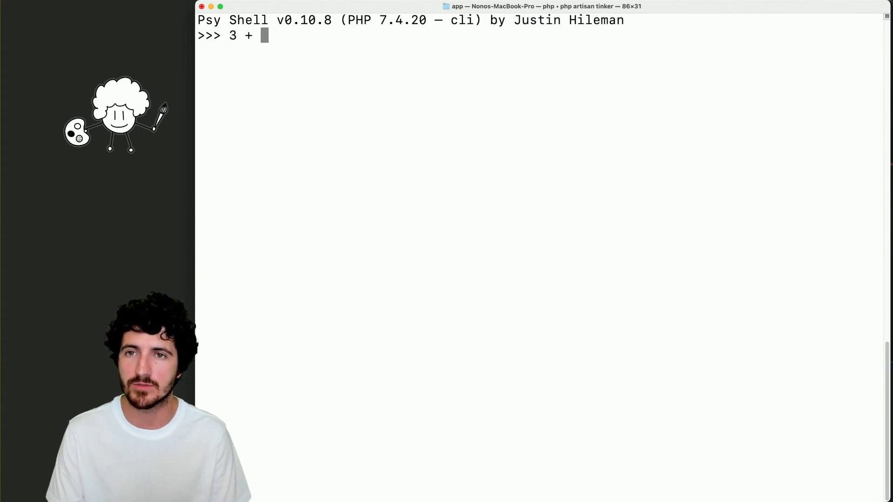
{"action": "key", "text": "Return"}
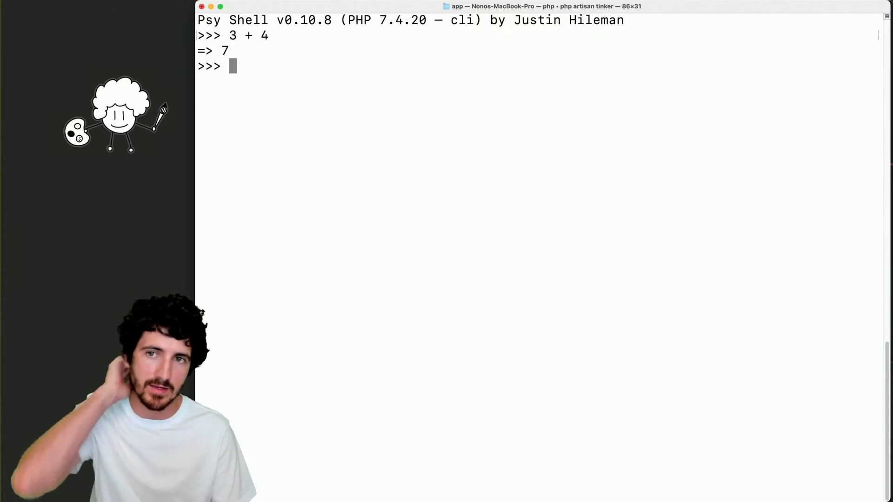
{"action": "type", "text": "s"}
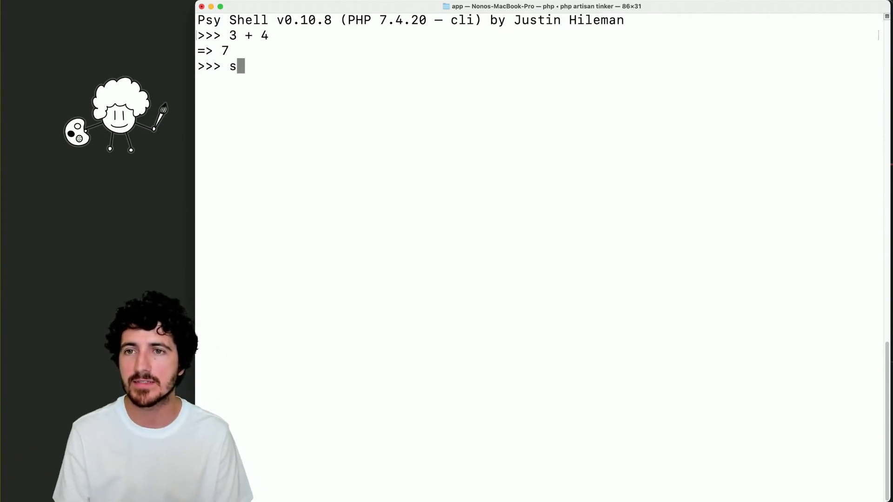
{"action": "type", "text": "tr_getcsv(\""}
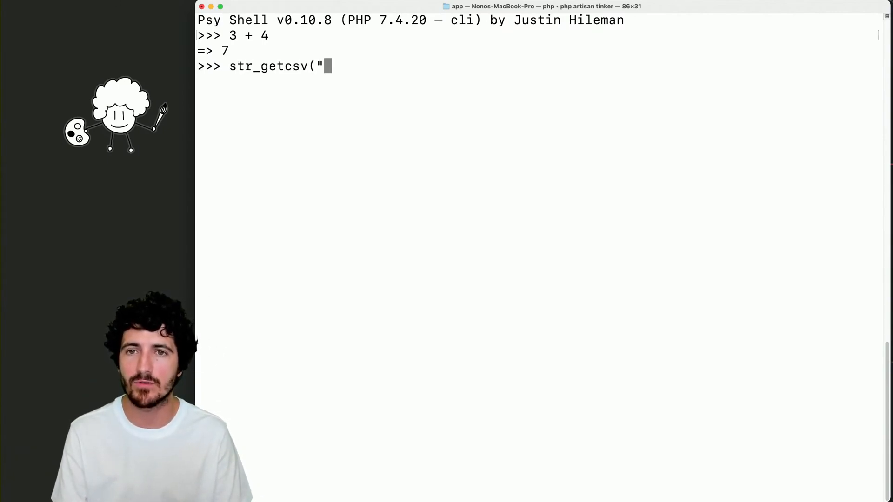
{"action": "type", "text": "1,2,3,4,5"}
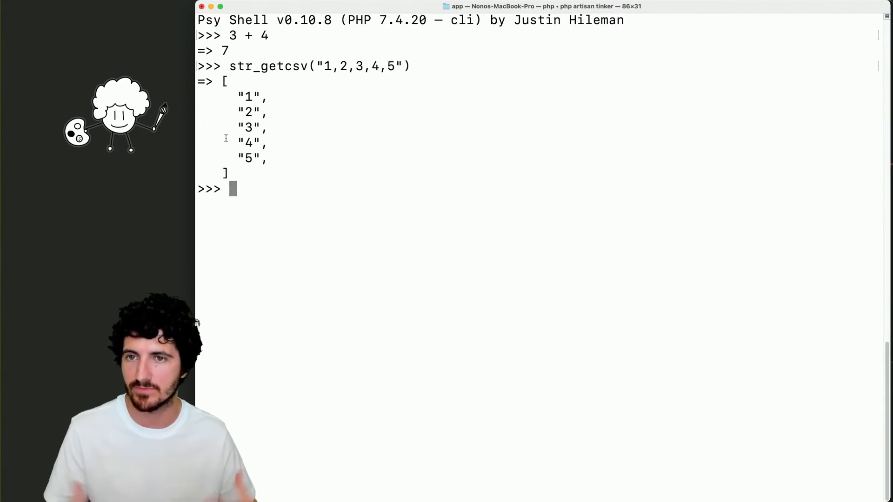
{"action": "type", "text": "dump(str_getcsv(\"1,2,3,4,5\")"}
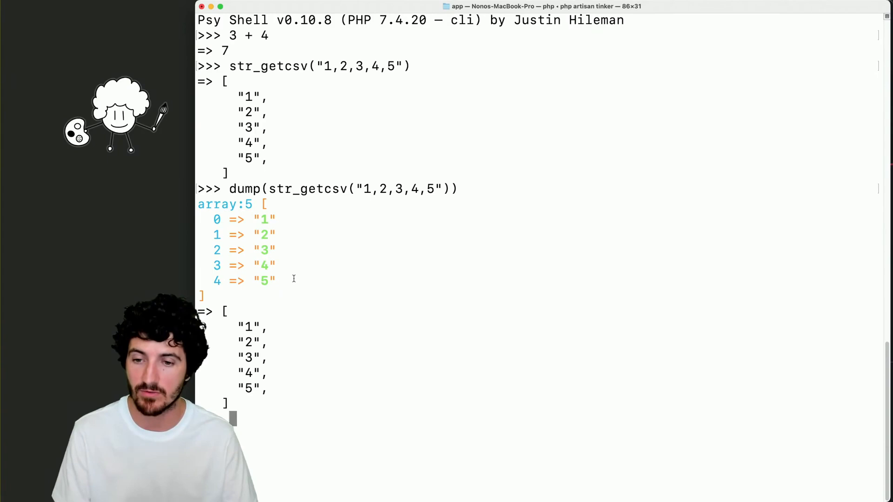
Run str_getcsv on "Name,Location,Image" and a nono,Malaga,nono row, dumping the arrays
{"action": "type", "text": "str"}
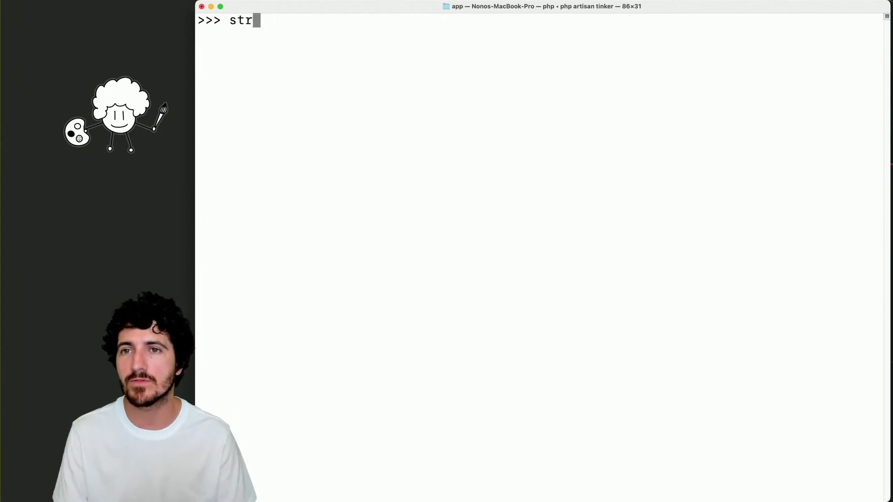
{"action": "type", "text": "_getcsv()"}
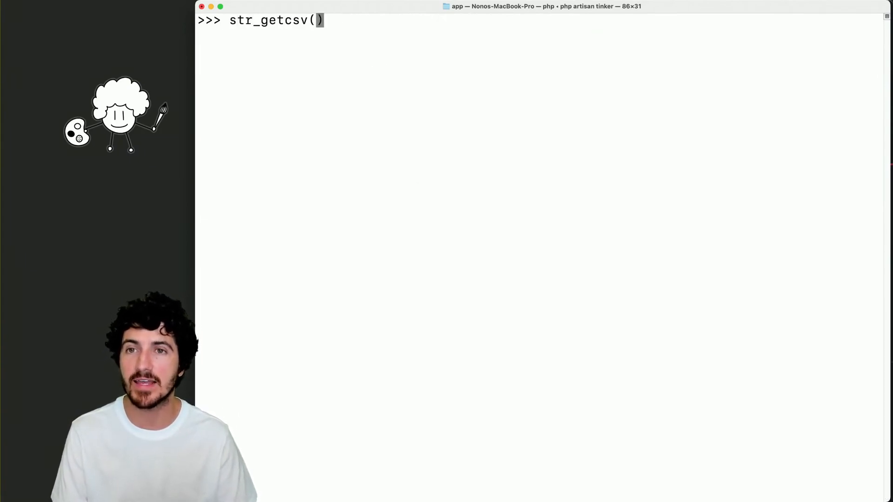
{"action": "type", "text": "\""}
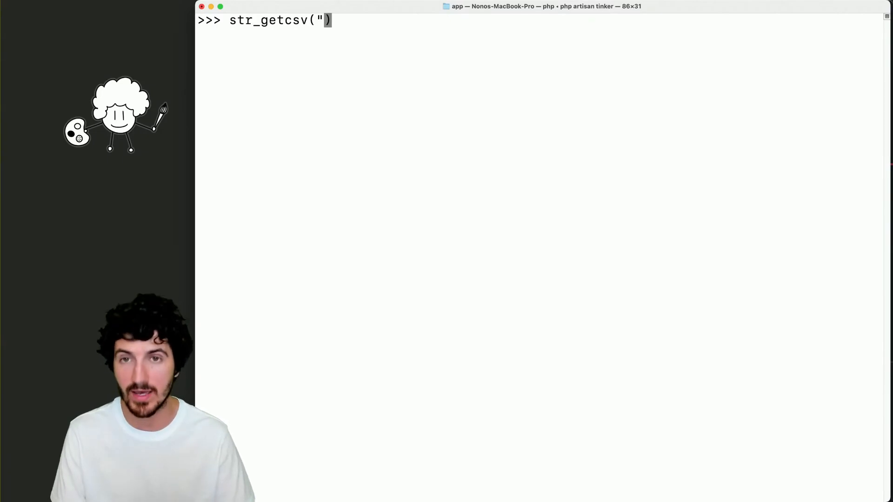
{"action": "type", "text": "Name,Location"}
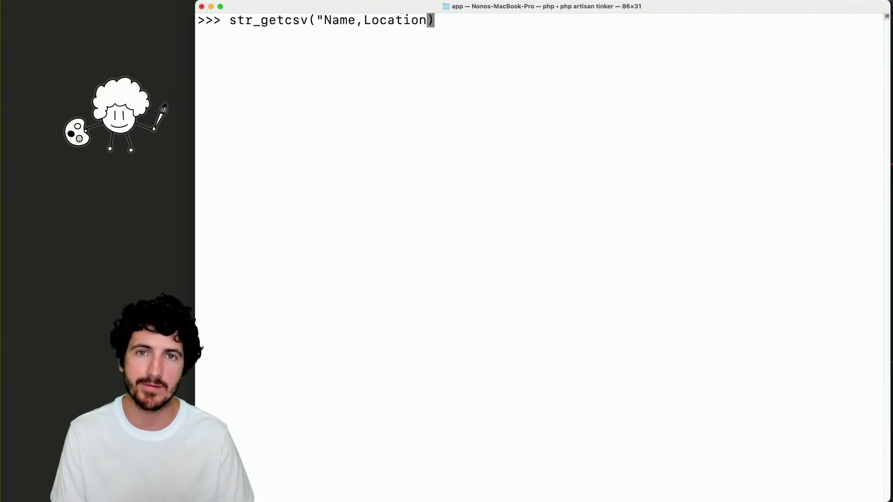
{"action": "type", "text": ",Image\""}
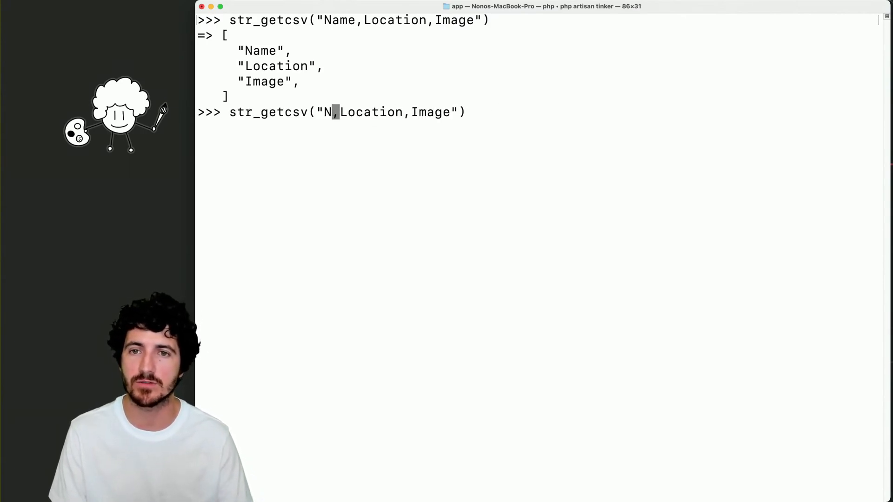
{"action": "type", "text": "ono,Malaga,nono.jpg"}
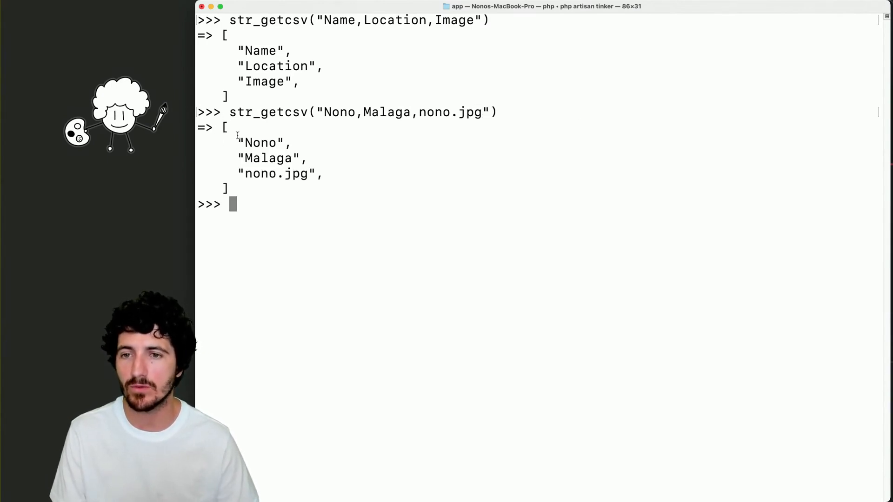
{"action": "type", "text": "dump)"}
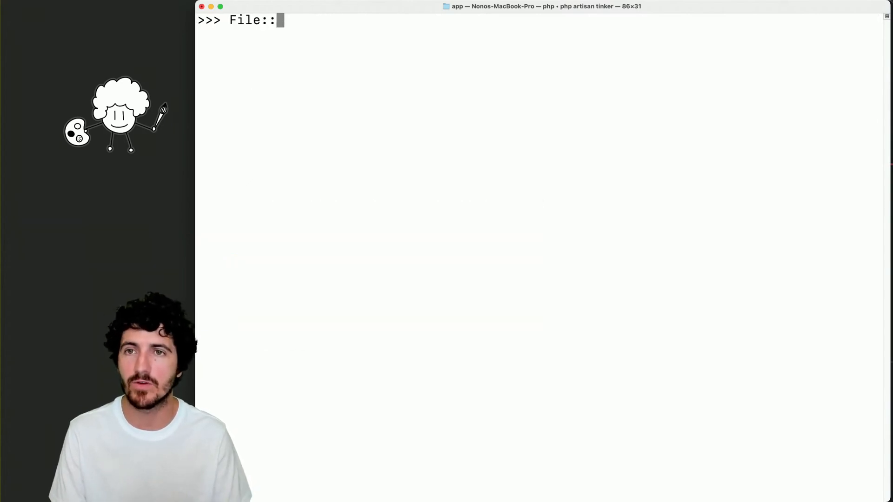
Load $contents = File::get('/Users/nono/Desktop/form.csv') in tinker
{"action": "type", "text": "get('/Users"}
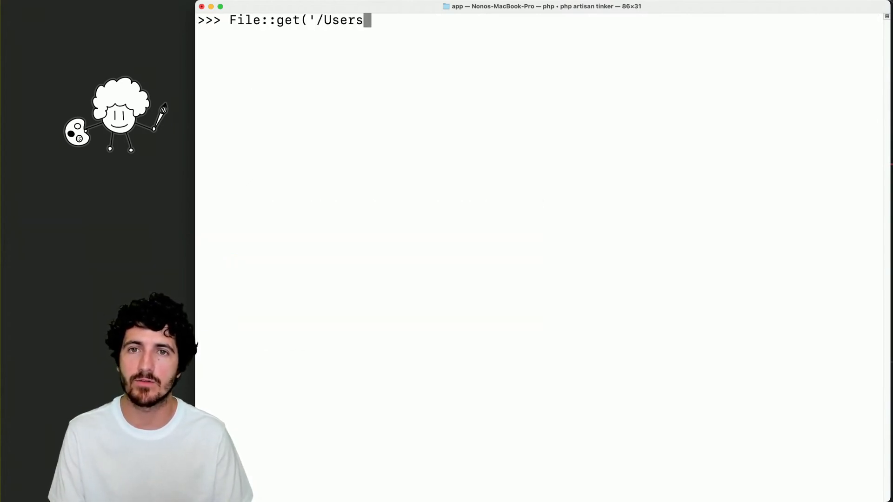
{"action": "type", "text": "/nono/Desktop/for"}
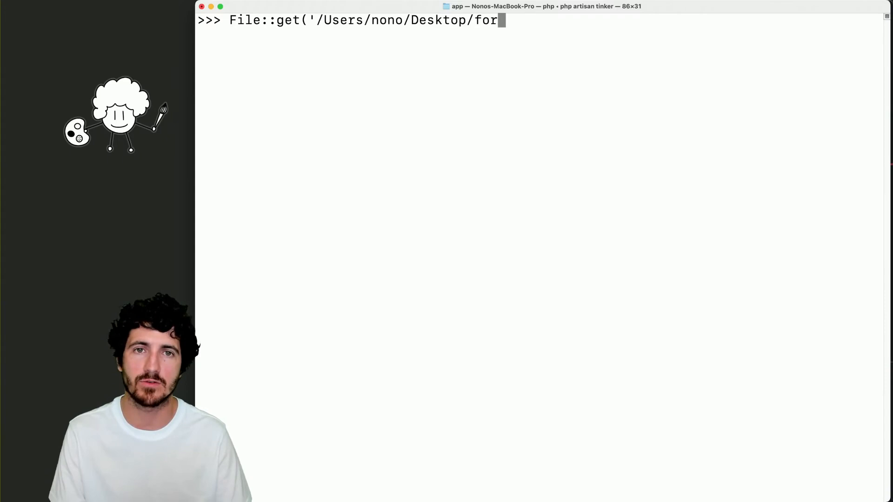
{"action": "type", "text": "m.csv')"}
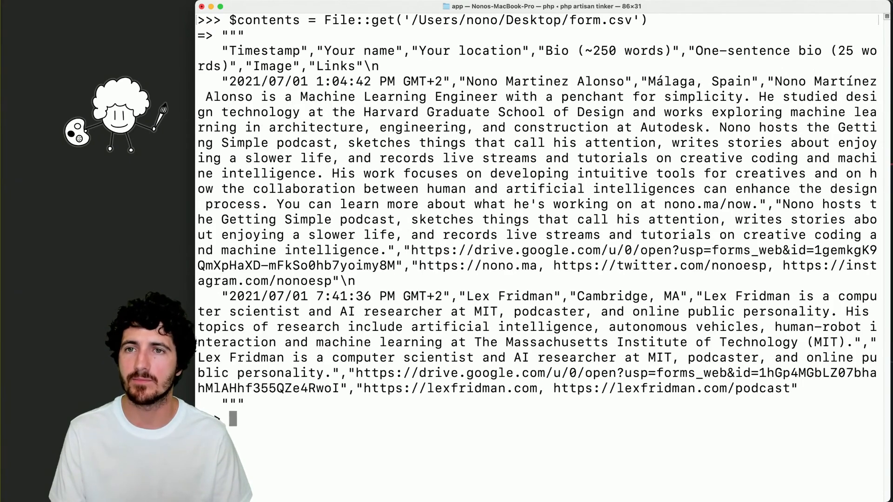
Explode $contents on "\n" into $lines and show $lines[0] with str_getcsv
{"action": "type", "text": "explode"}
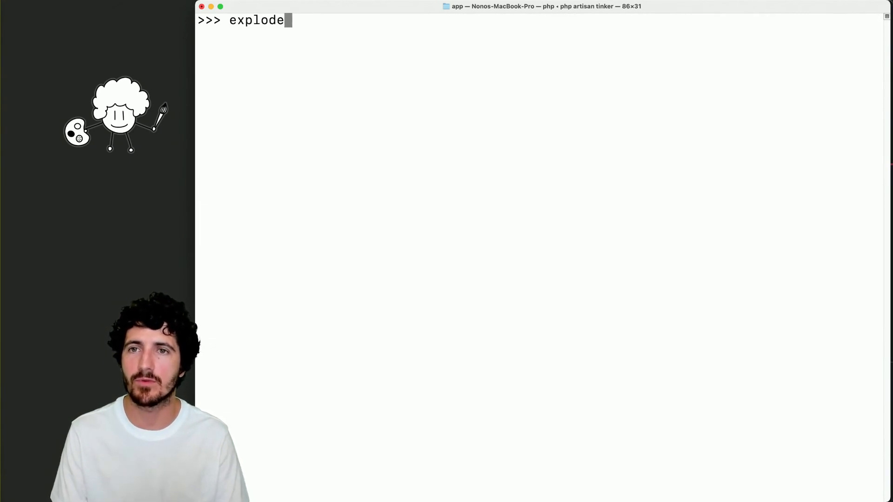
{"action": "type", "text": "(\"\\n\", $contents"}
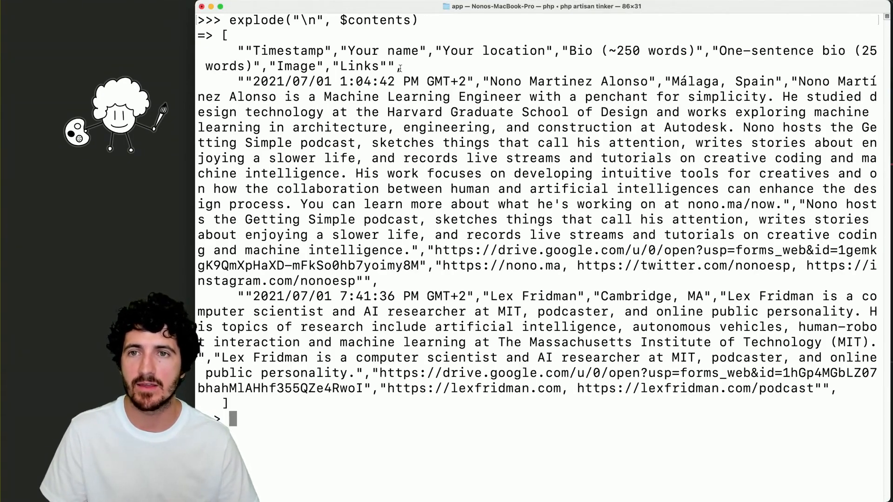
{"action": "left_click_drag", "start_coordinate": [239, 51], "coordinate": [401, 66]}
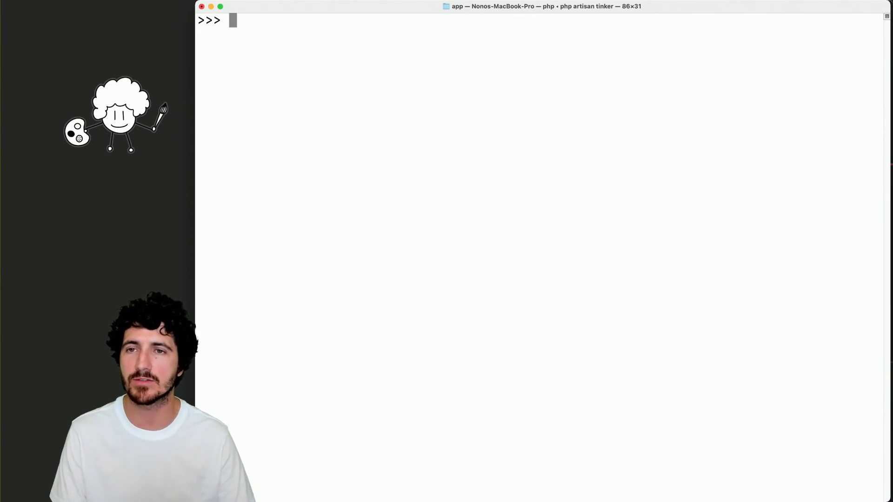
{"action": "type", "text": "$lines[0]"}
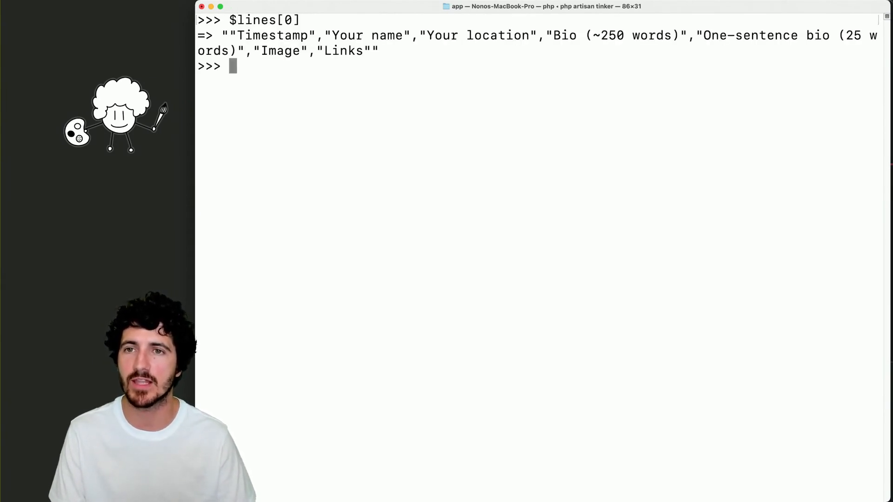
{"action": "type", "text": "str_getcsv($contents));"}
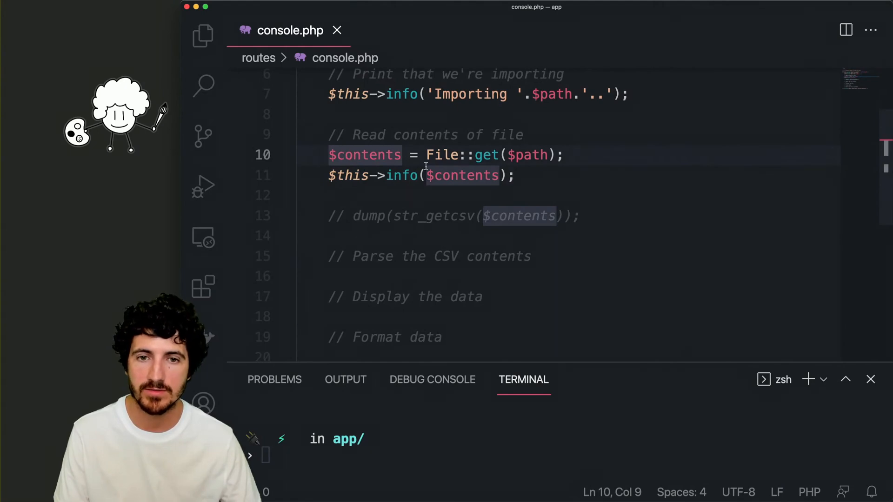
Add $lines = explode("\n", $contents) and a foreach loop over the lines
{"action": "type", "text": "$line"}
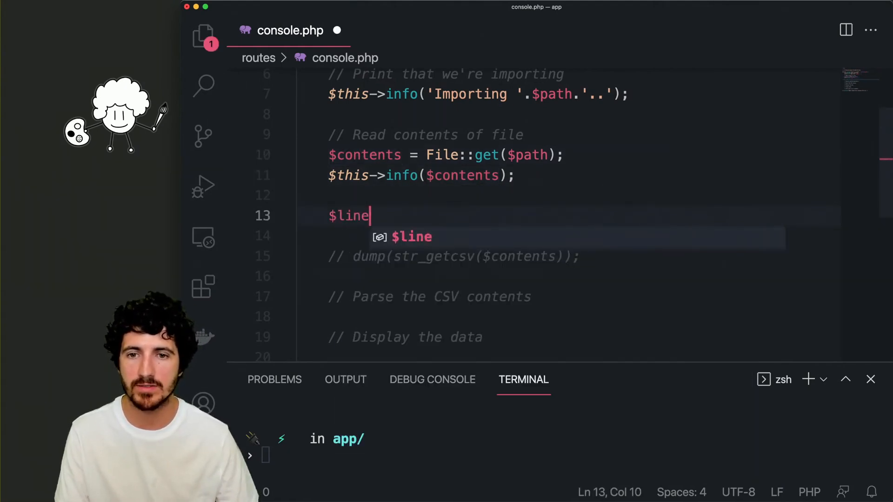
{"action": "type", "text": "s = explode(\"\\n\""}
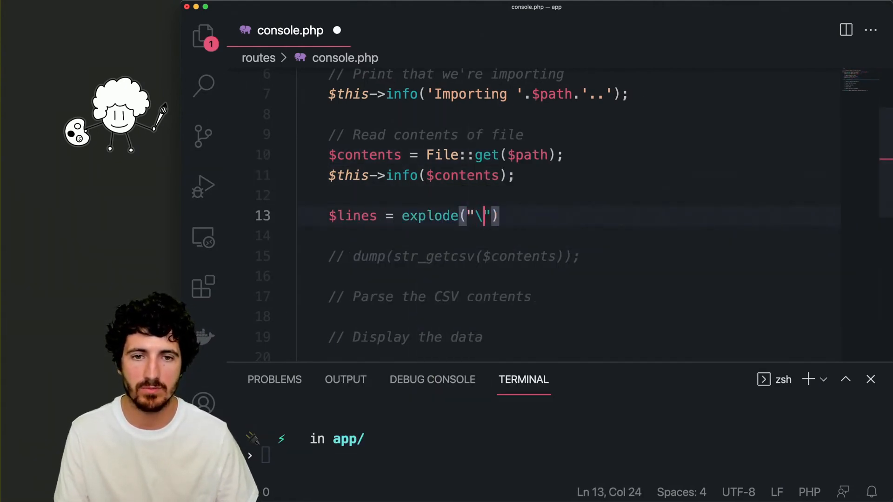
{"action": "type", "text": "n\", $contents"}
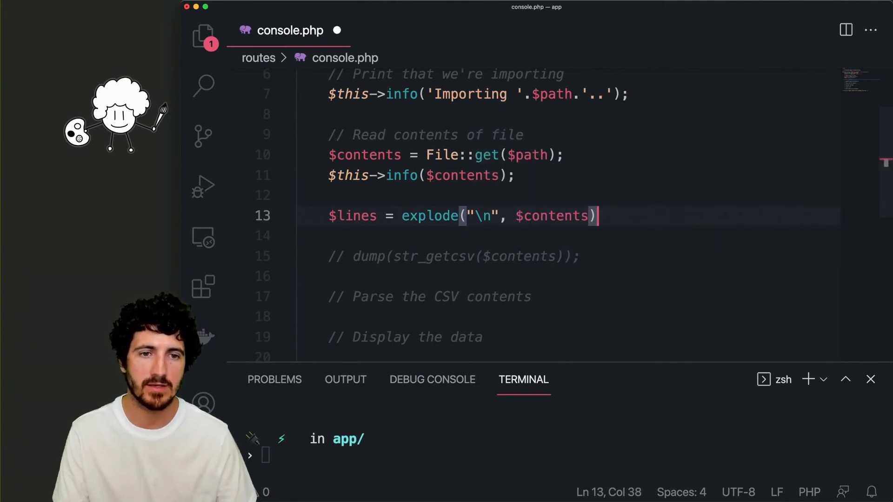
{"action": "type", "text": "foreach ($lines as $line) {"}
{"action": "type", "text": "dump();"}
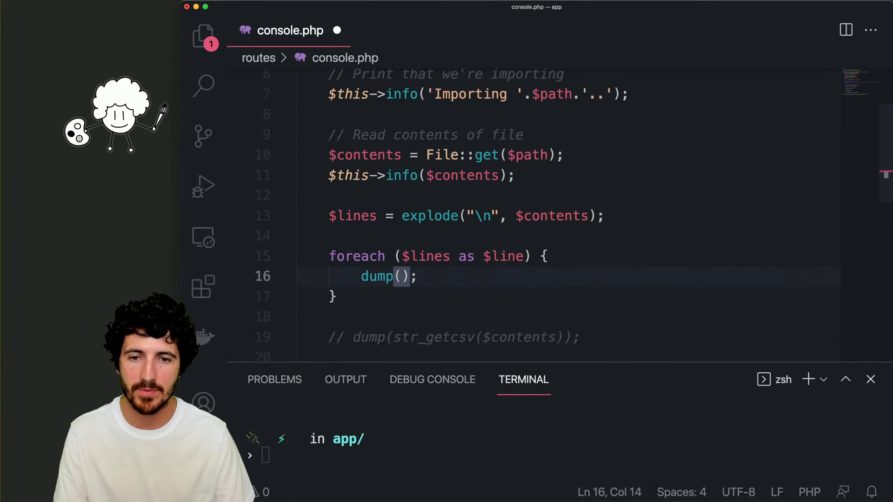
Inside the loop dump(str_getcsv($line)) with $this->info('Line '.$i) and counter $i = 0
{"action": "type", "text": "str_getcsv($line"}
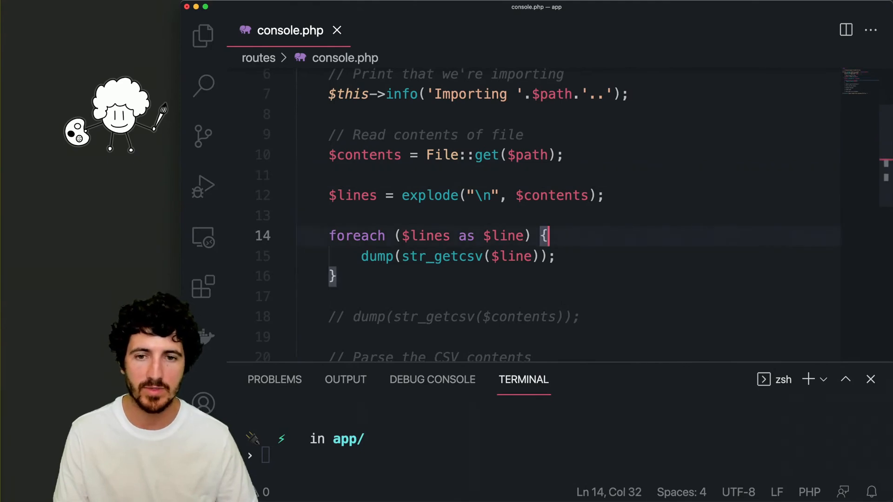
{"action": "type", "text": "$this->info('Lin"}
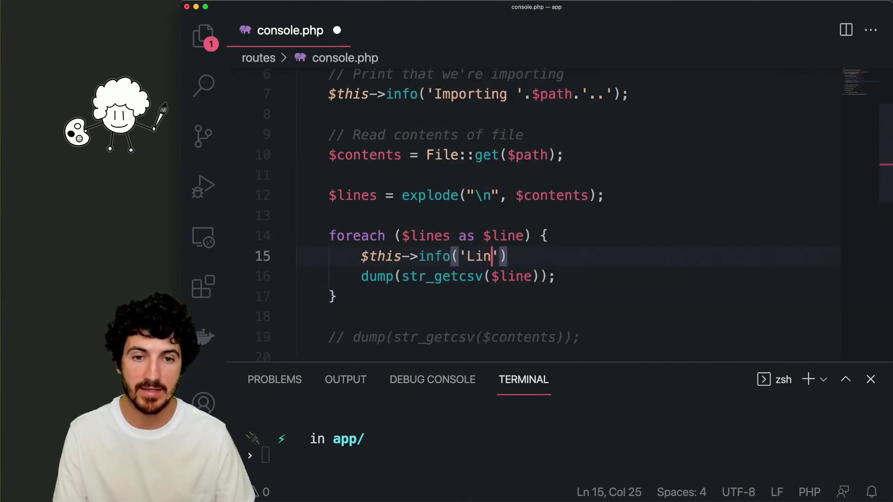
{"action": "type", "text": "e '.$i"}
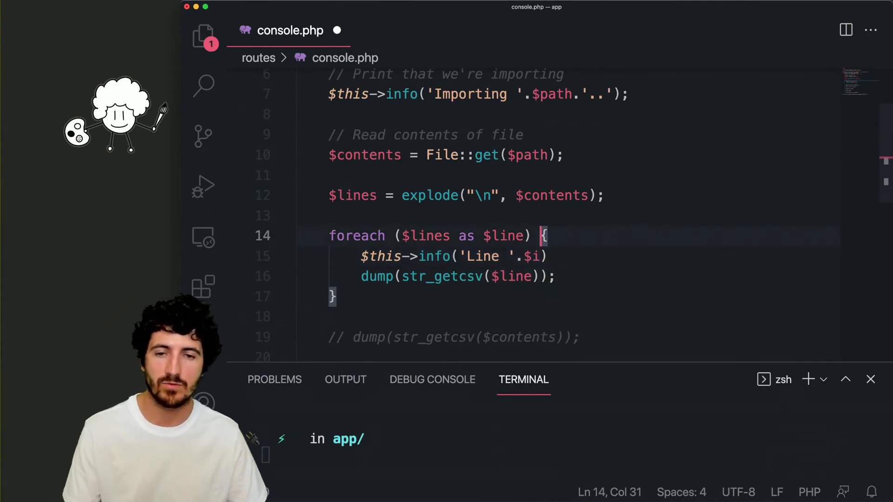
{"action": "type", "text": "$i = 0;"}
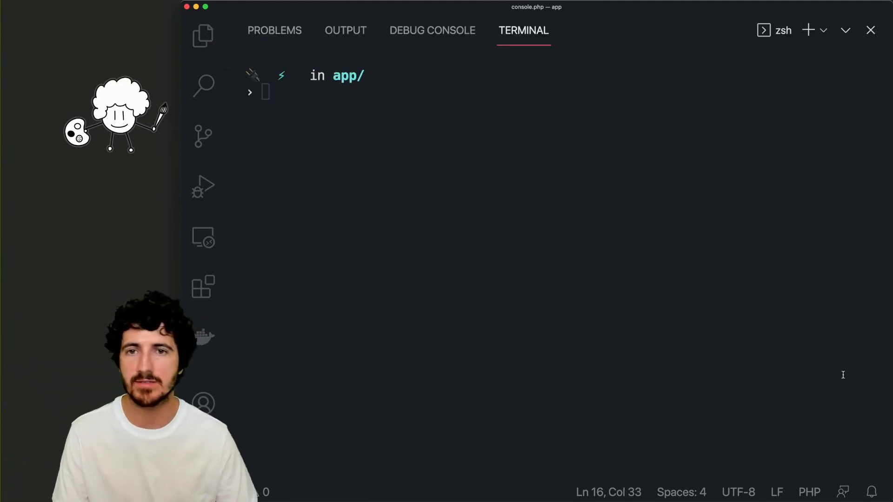
Run php artisan import:csv /Users/nono/Desktop/form.csv and review each line's labeled array
{"action": "type", "text": "php artisan import:csv /Users/nono/Desktop/form.csv"}
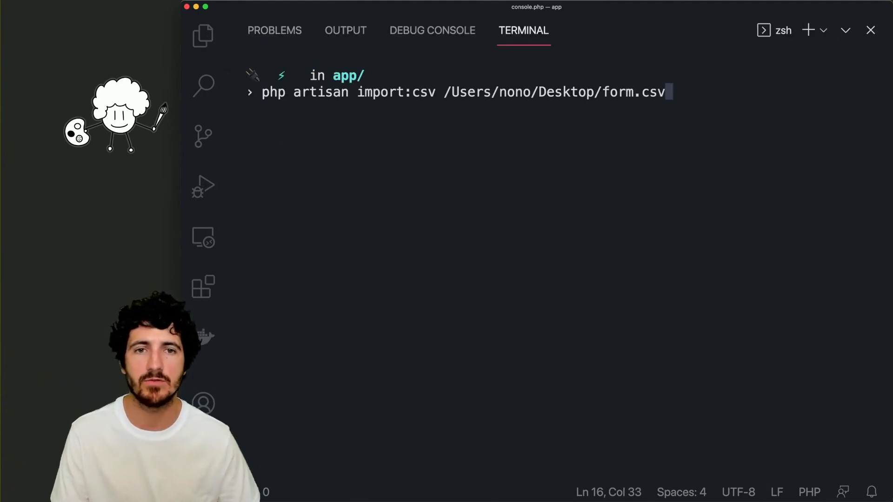
{"action": "key", "text": "enter"}
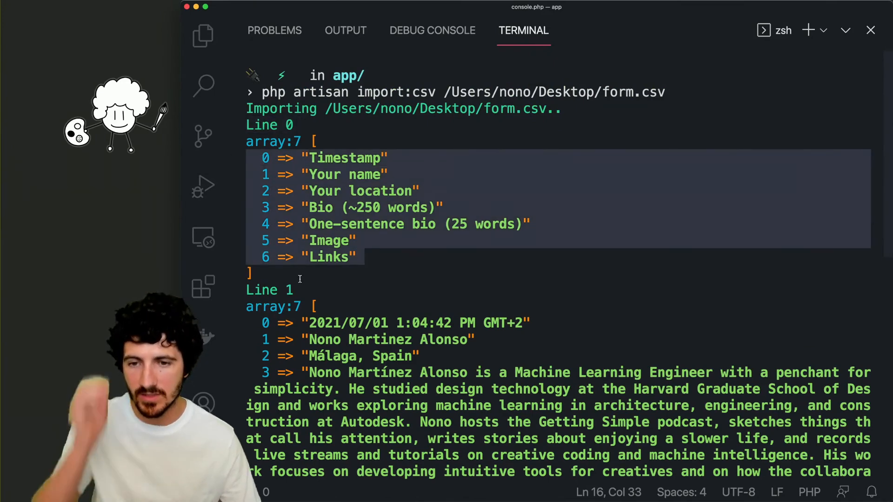
{"action": "scroll", "scroll_direction": "down", "scroll_amount": 3}
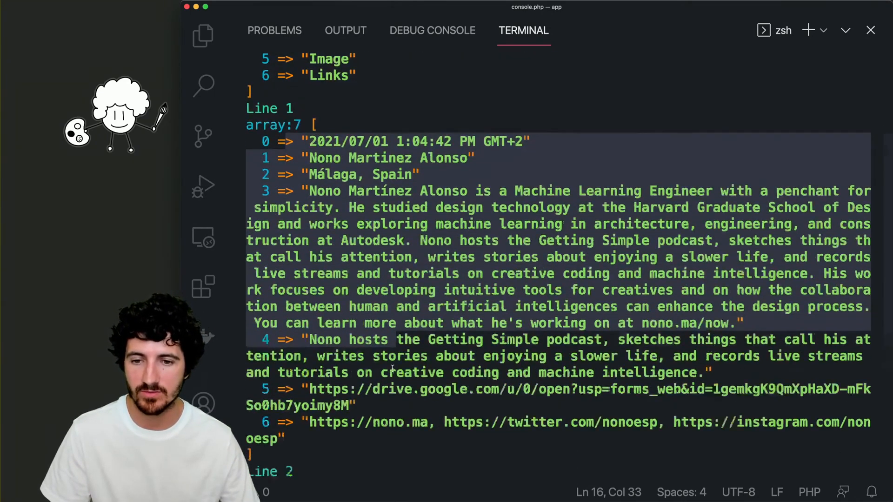
{"action": "scroll", "scroll_direction": "down", "scroll_amount": 3}
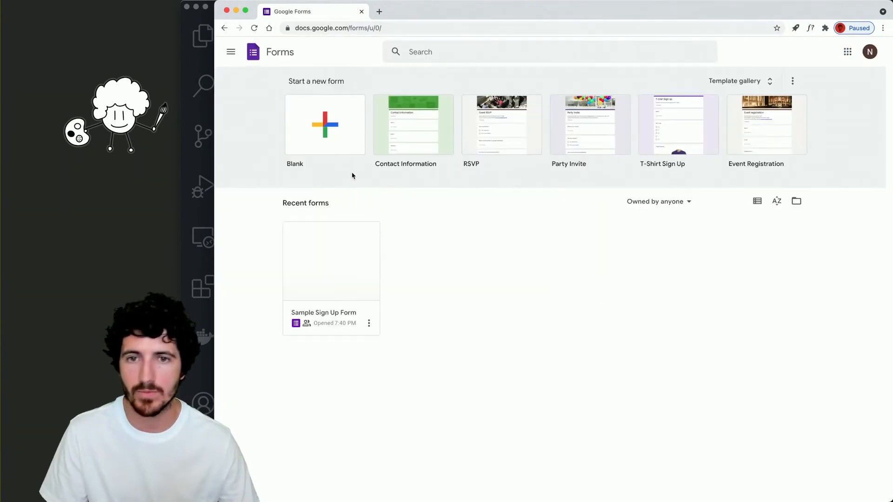
Open the Sample Sign Up Form responses and compare them with the parsed terminal output
{"action": "left_click", "coordinate": [332, 260]}
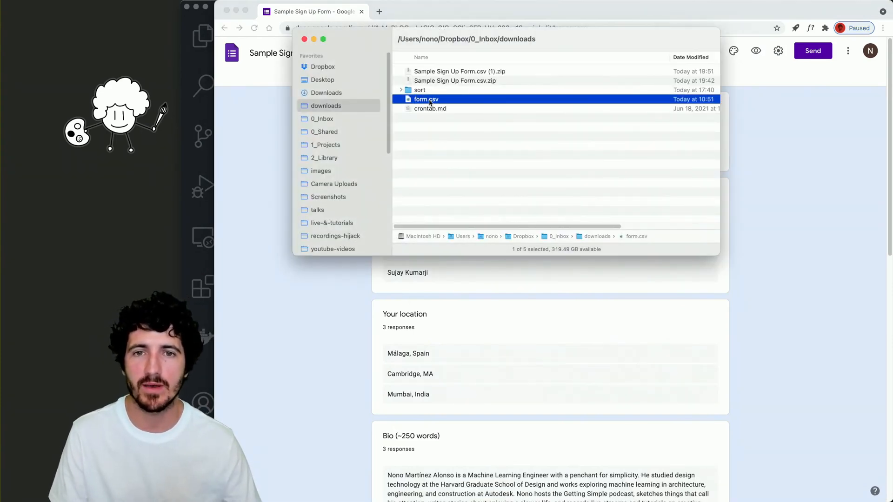
{"action": "left_click_drag", "start_coordinate": [427, 100], "coordinate": [323, 79]}
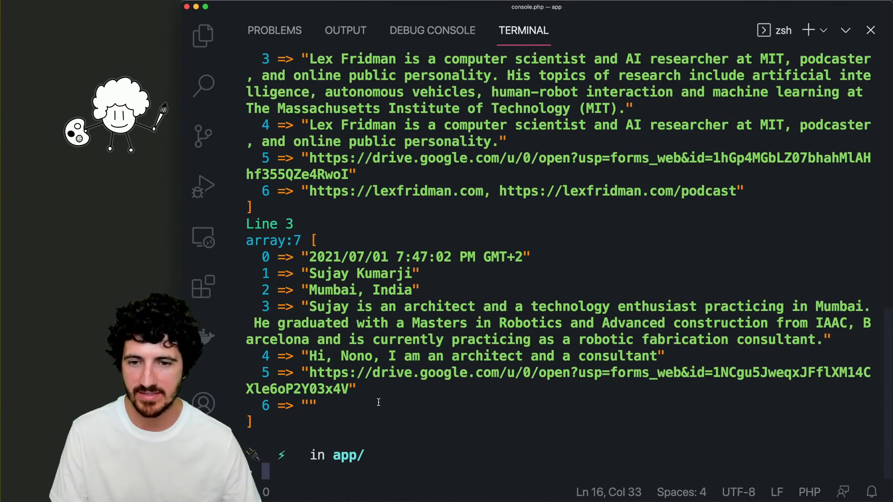
{"action": "left_click_drag", "start_coordinate": [308, 306], "coordinate": [507, 306]}
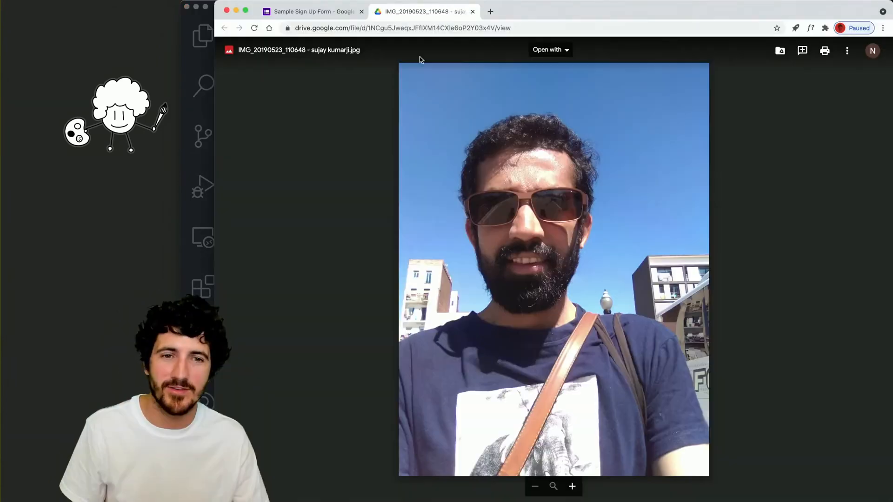
{"action": "mouse_move", "coordinate": [473, 11]}
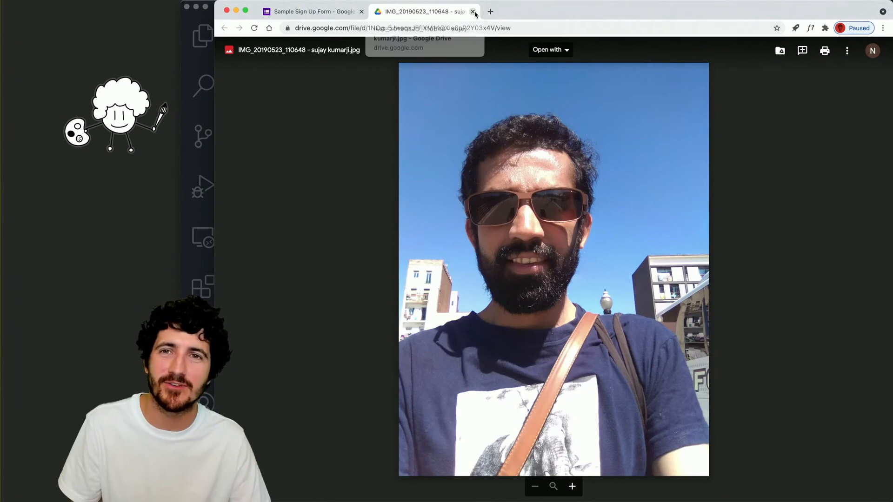
Close the first Drive photo, open a second respondent's uploaded image link, then leave it
{"action": "left_click", "coordinate": [474, 11]}
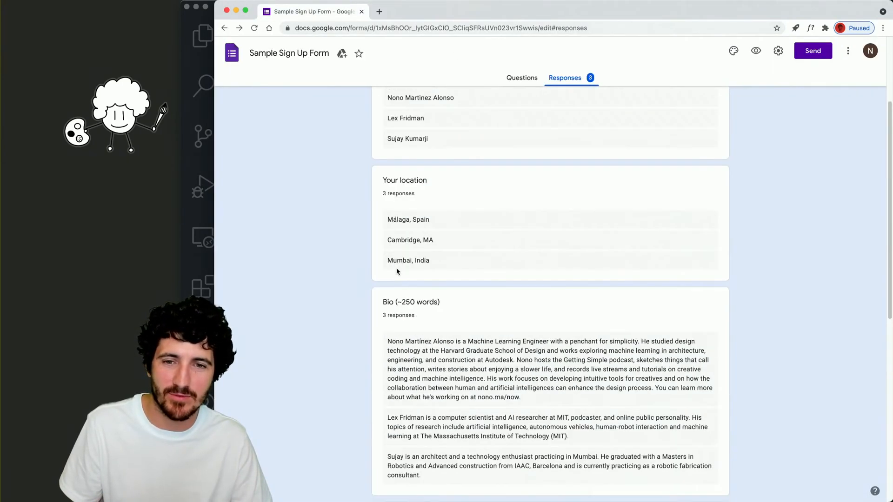
{"action": "scroll", "scroll_direction": "down", "scroll_amount": 3}
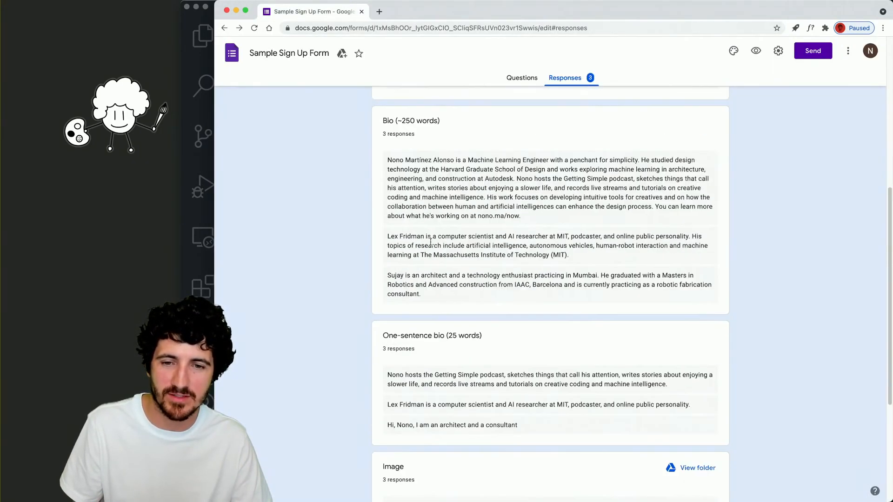
{"action": "left_click", "coordinate": [696, 467]}
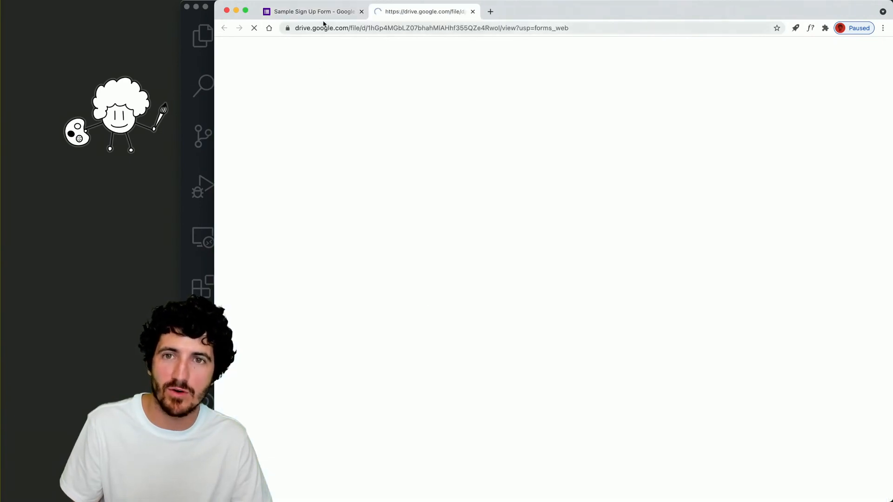
{"action": "left_click", "coordinate": [312, 11]}
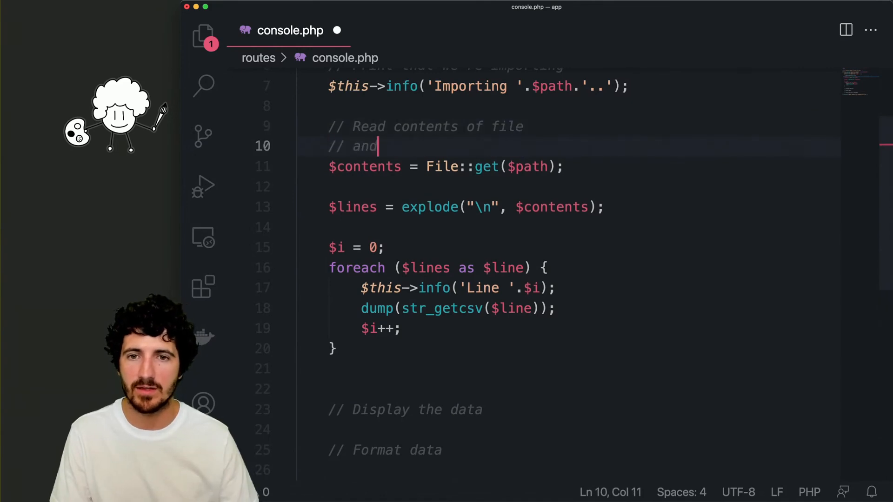
Label the loop // Parse CSV lines and comment the column list 0–6 under Format data
{"action": "type", "text": "parse CSV"}
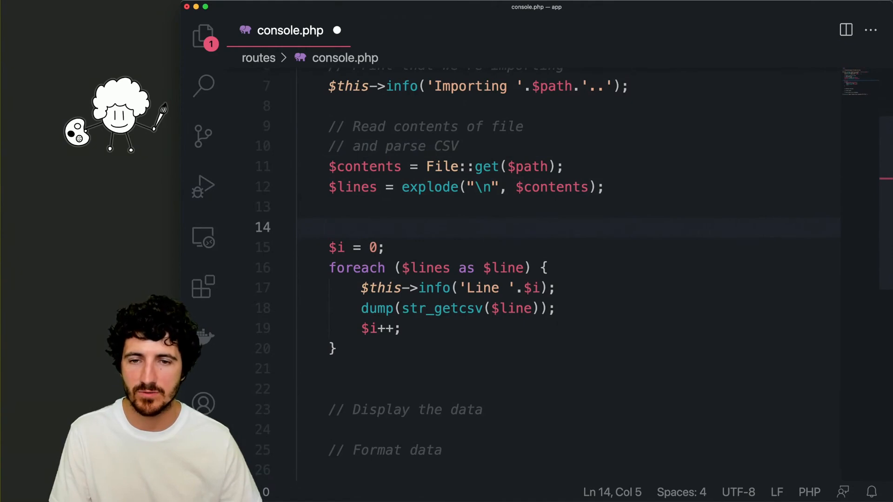
{"action": "type", "text": "// Parse CSV"}
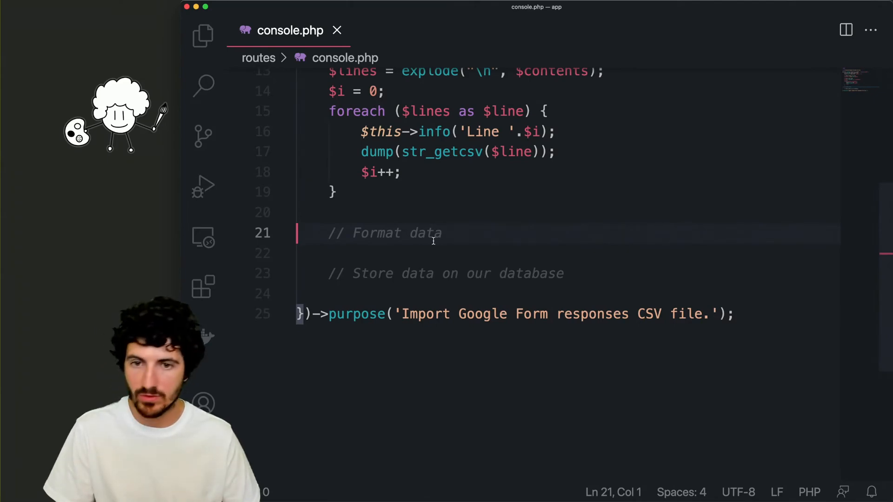
{"action": "double_click", "coordinate": [425, 233]}
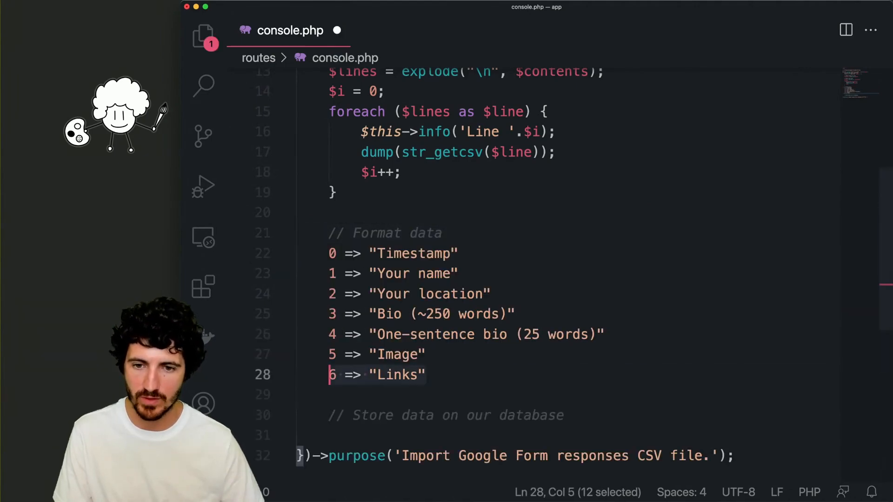
{"action": "key", "text": "cmd+/"}
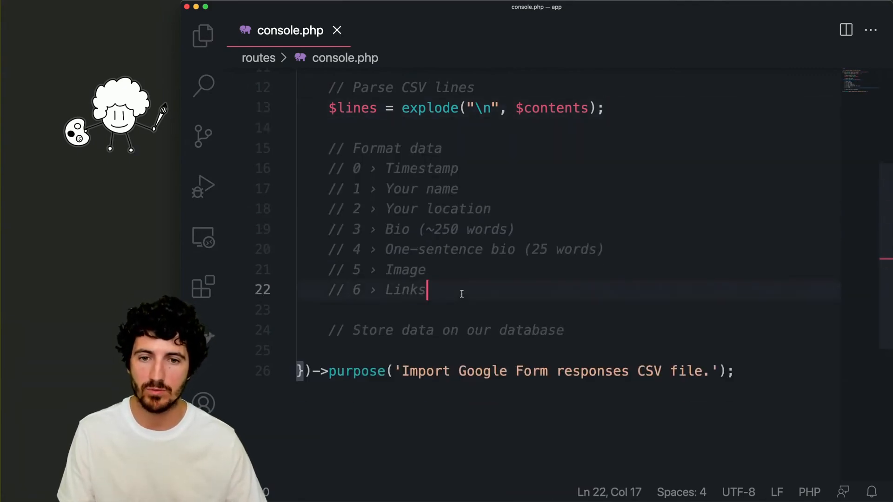
Add a // Display comment and a header-line guard on $i around the $this->info output
{"action": "type", "text": "// Display data"}
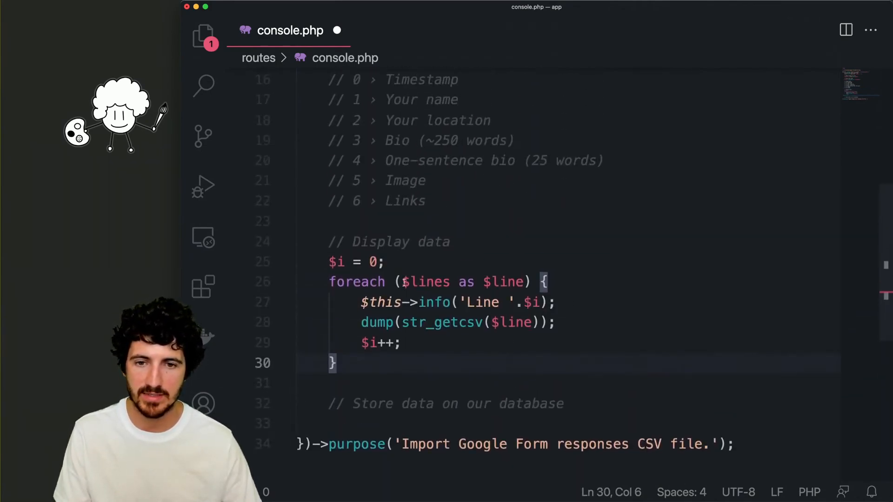
{"action": "type", "text": "if ($i )"}
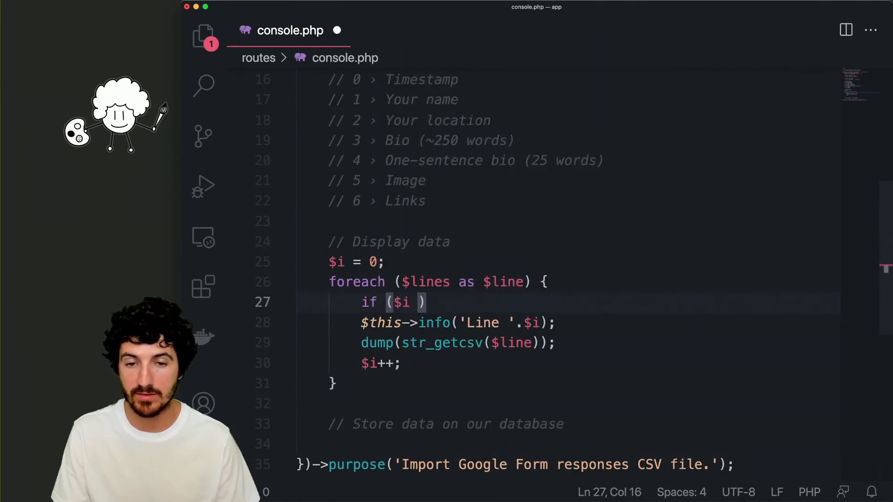
{"action": "type", "text": "== 0)"}
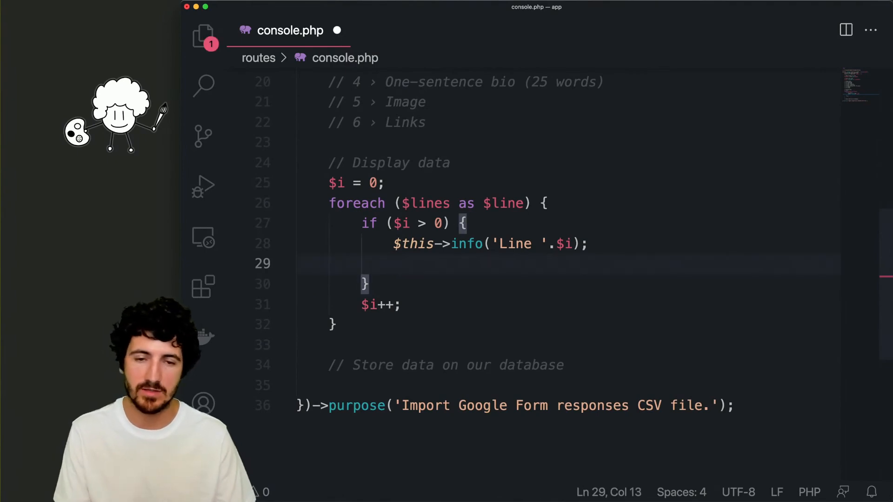
{"action": "type", "text": "$this->info($line[1]);"}
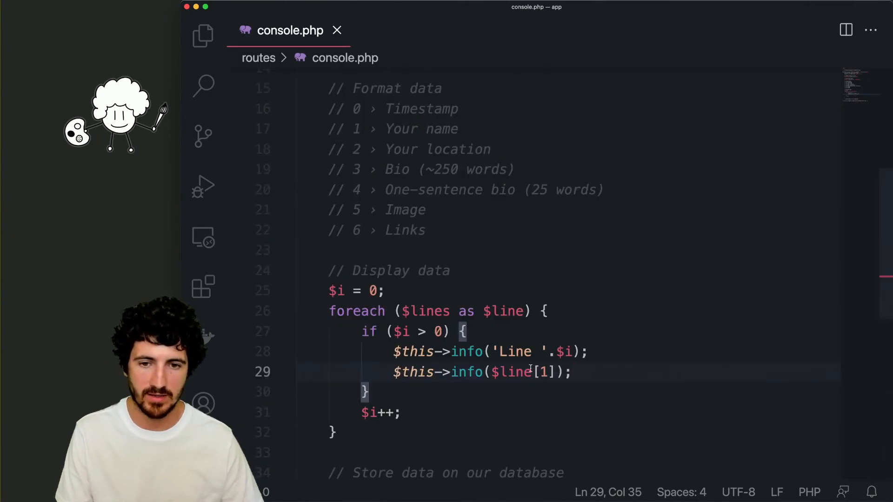
{"action": "type", "text": "$"}
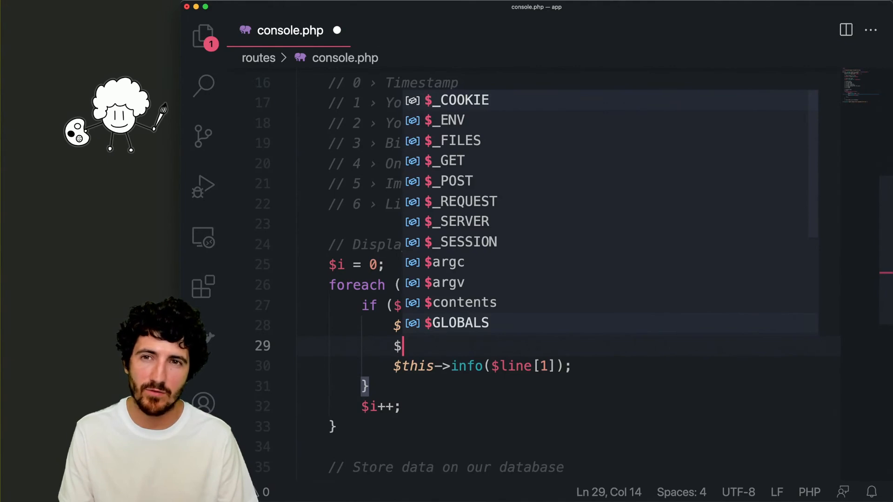
Parse each line with $values = str_getcsv($line); and print $values instead, then save
{"action": "type", "text": "$values ="}
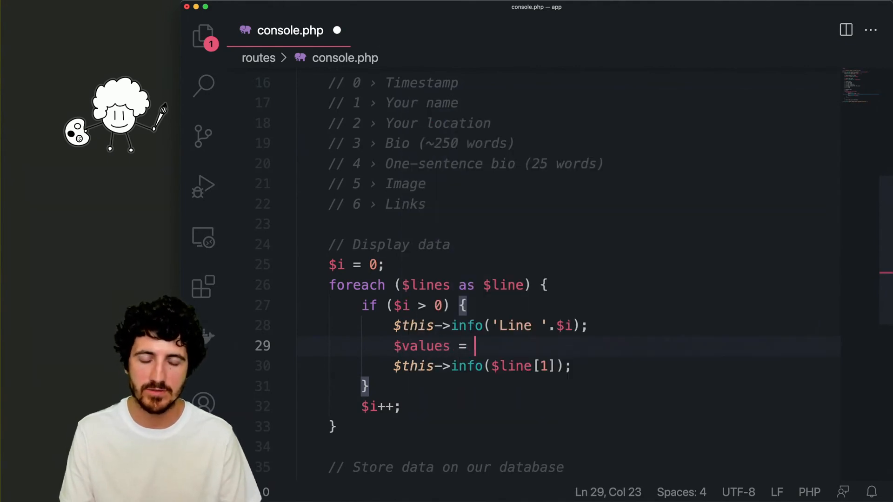
{"action": "type", "text": "str_get"}
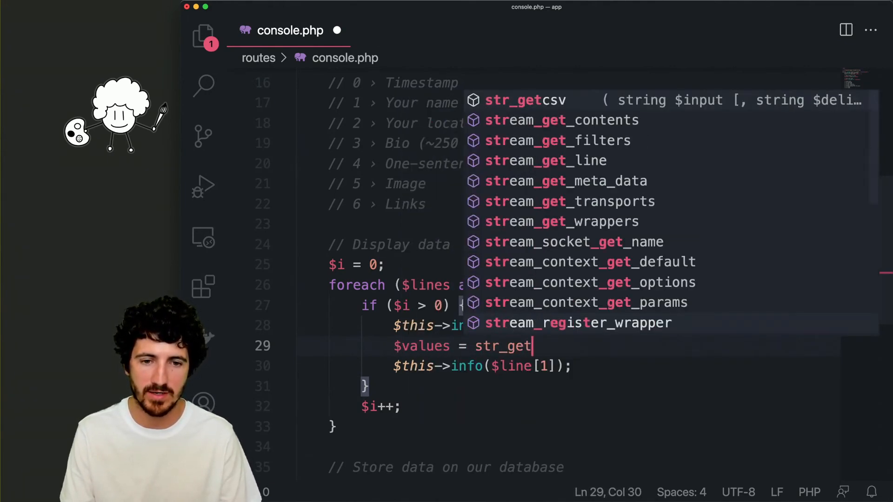
{"action": "type", "text": "csv($line"}
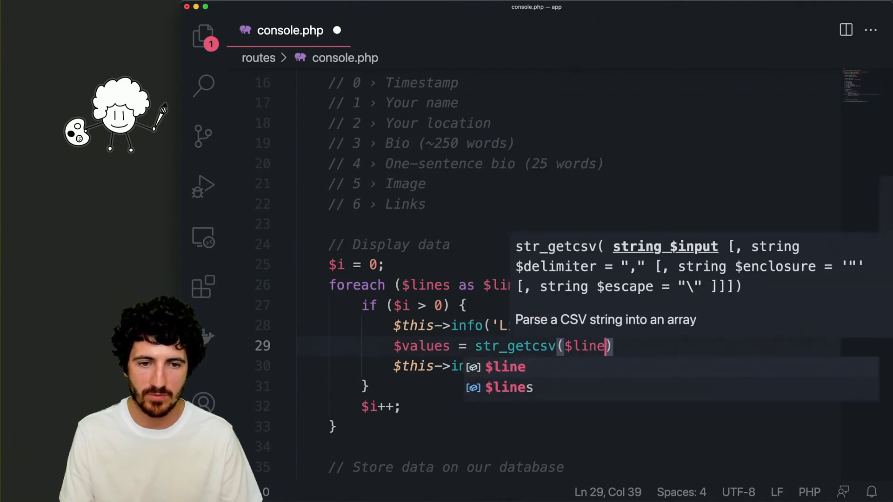
{"action": "type", "text": ");"}
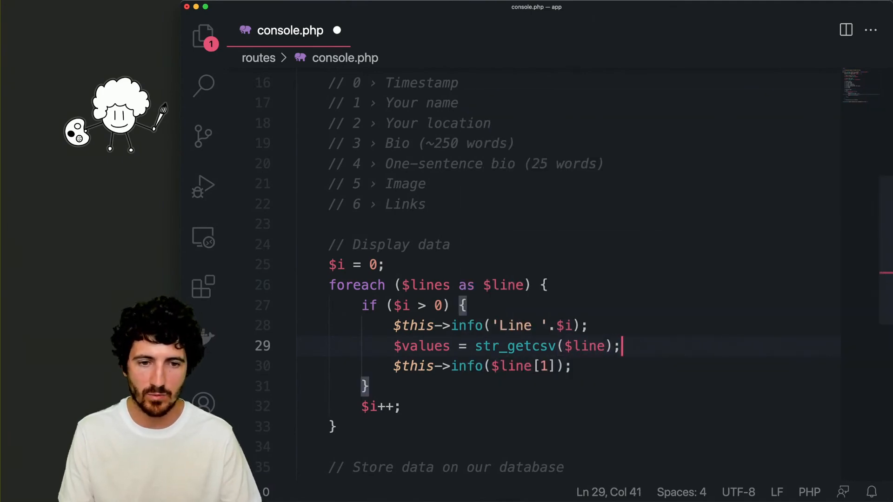
{"action": "type", "text": "values"}
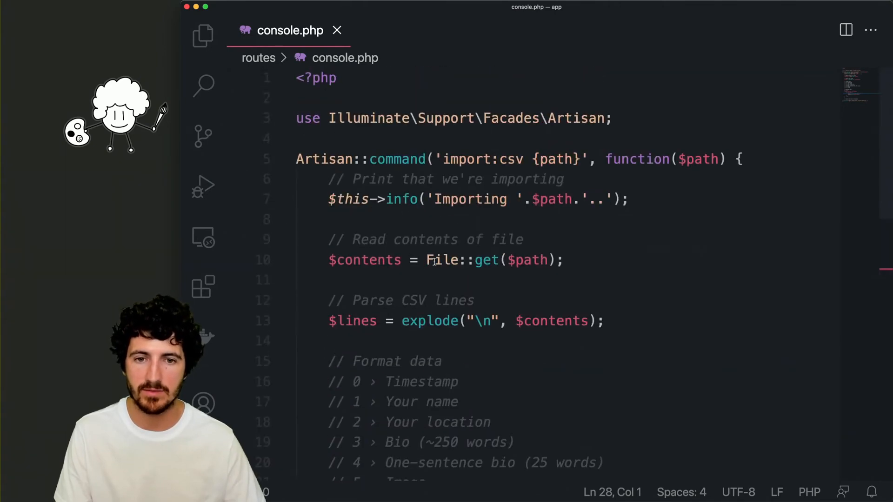
Turn the Importing notice into $this->comment and output $values[1].' , '.$values[2] per participant
{"action": "type", "text": "comment"}
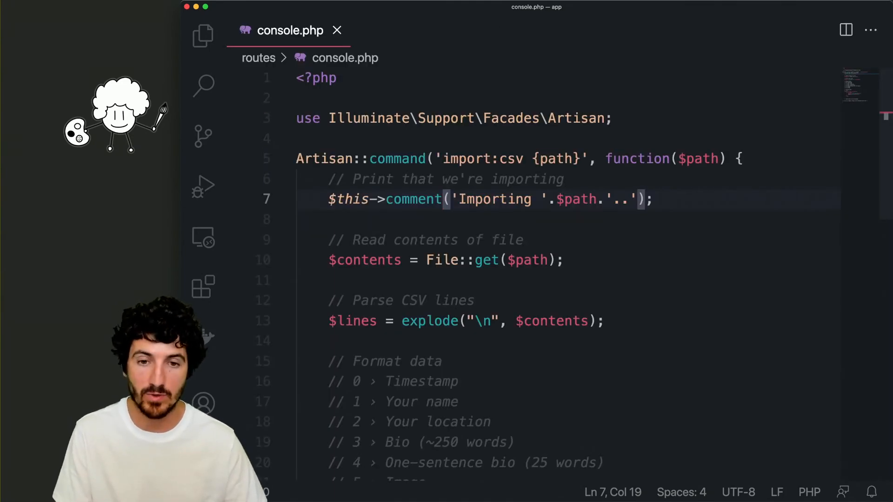
{"action": "scroll", "scroll_direction": "down", "scroll_amount": 3}
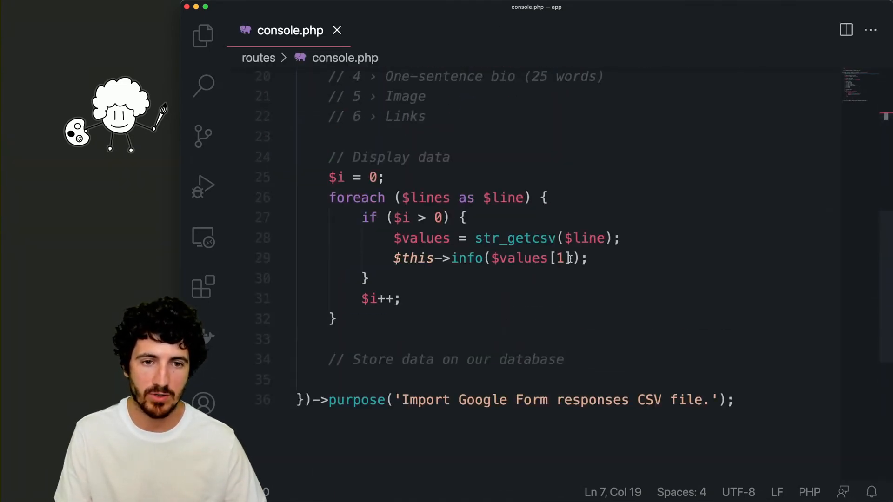
{"action": "type", "text": ".' , '"}
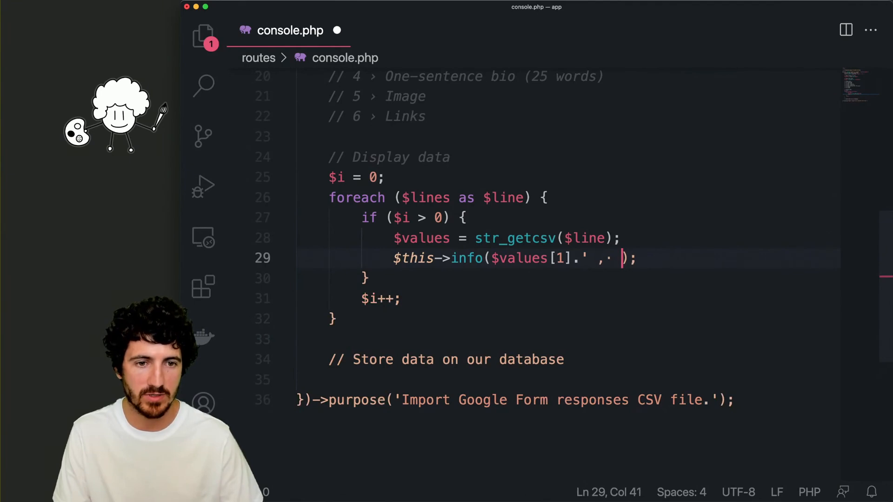
{"action": "type", "text": ".$values["}
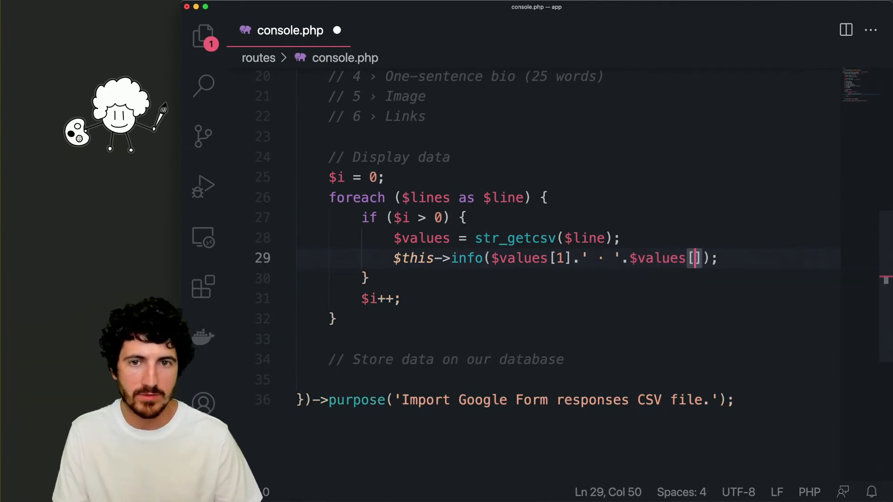
{"action": "type", "text": "2"}
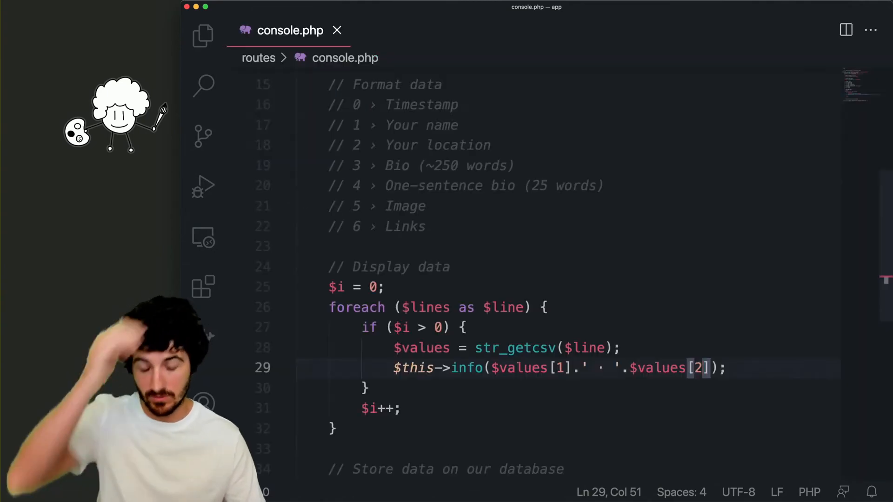
{"action": "scroll", "scroll_direction": "down", "scroll_amount": 3}
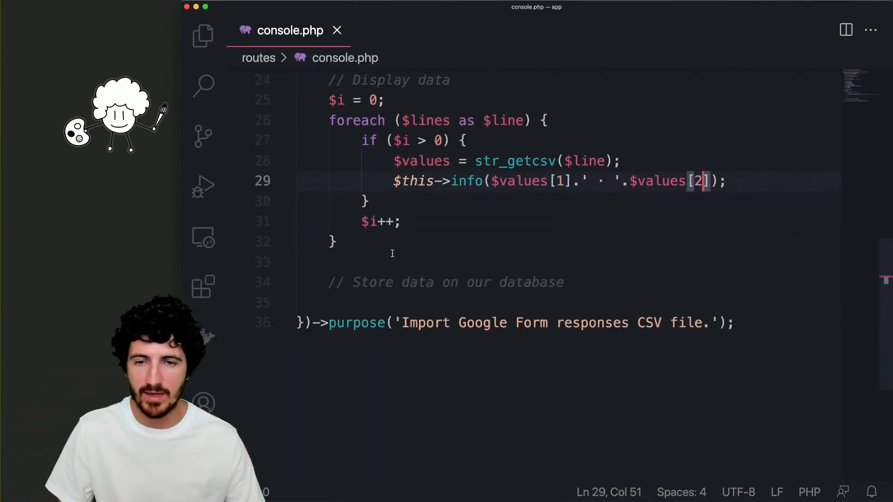